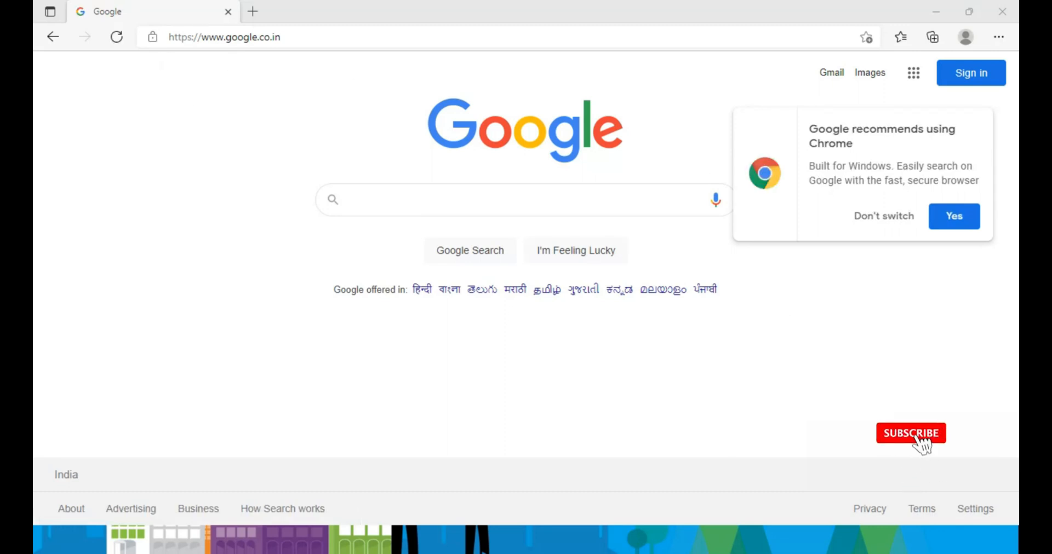
Dismiss the Chrome prompt and search Google for 'create free microsoft azure account'
{"action": "left_click", "coordinate": [911, 433]}
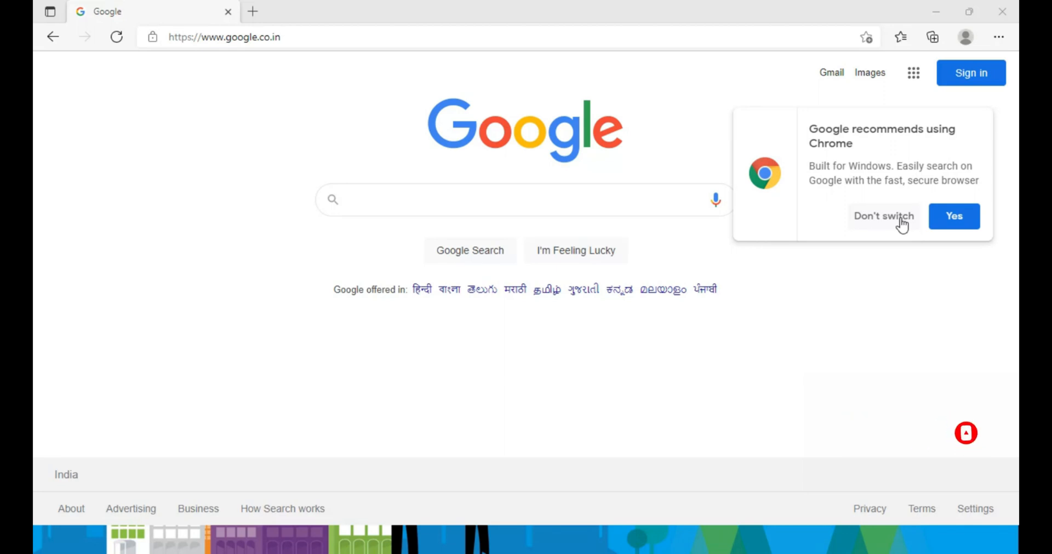
{"action": "left_click", "coordinate": [523, 200]}
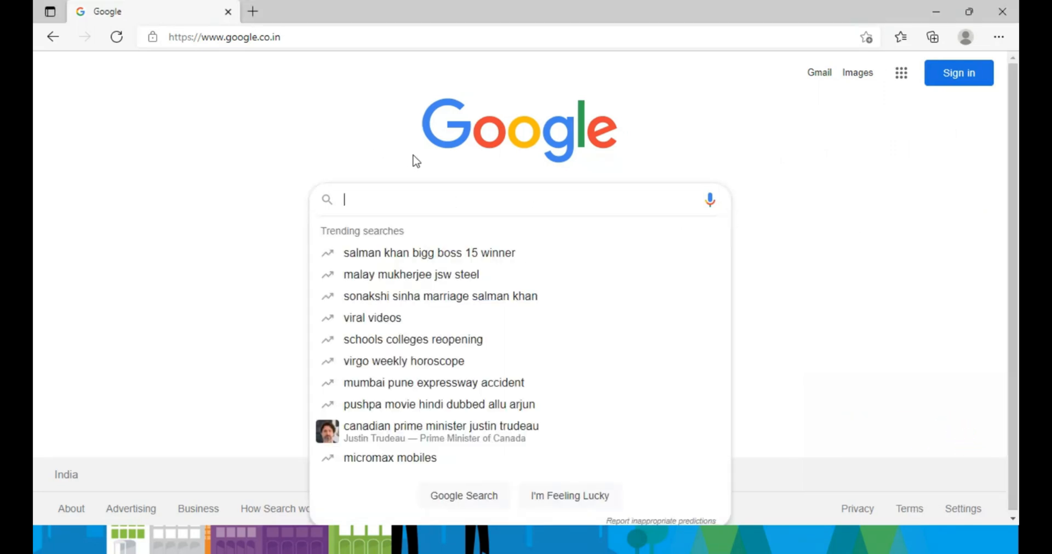
{"action": "type", "text": "create free microsoft azure account"}
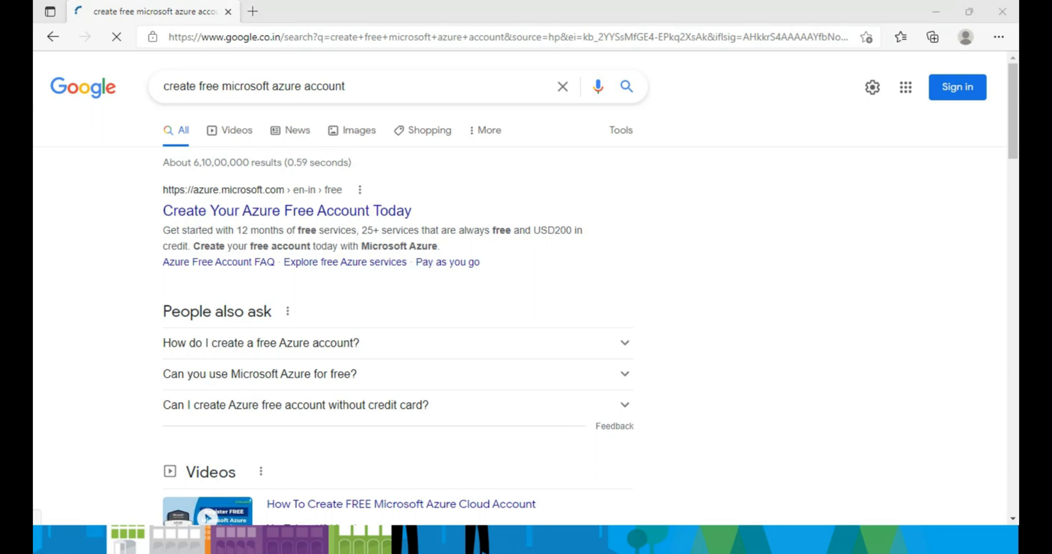
{"action": "mouse_move", "coordinate": [224, 242]}
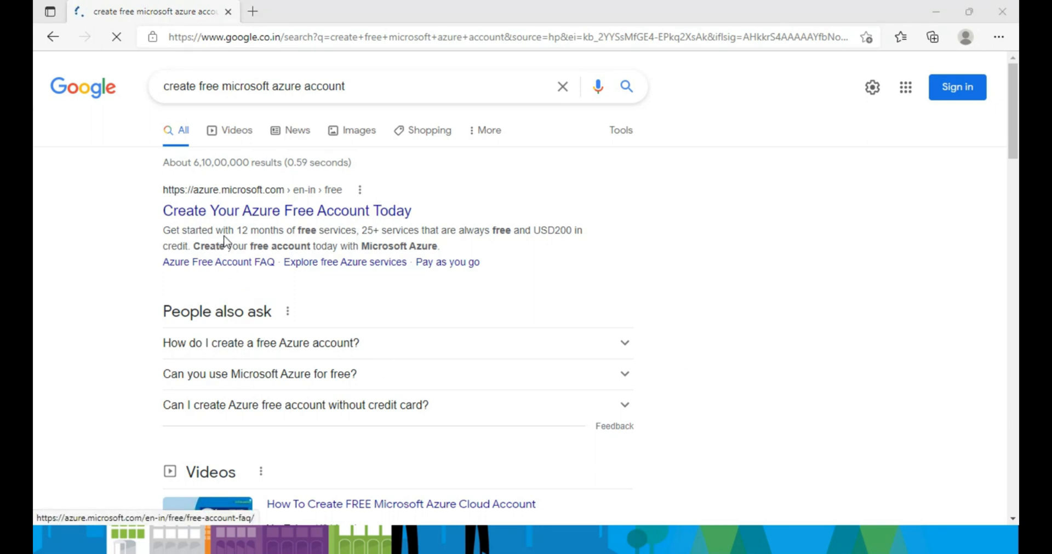
{"action": "mouse_move", "coordinate": [306, 210]}
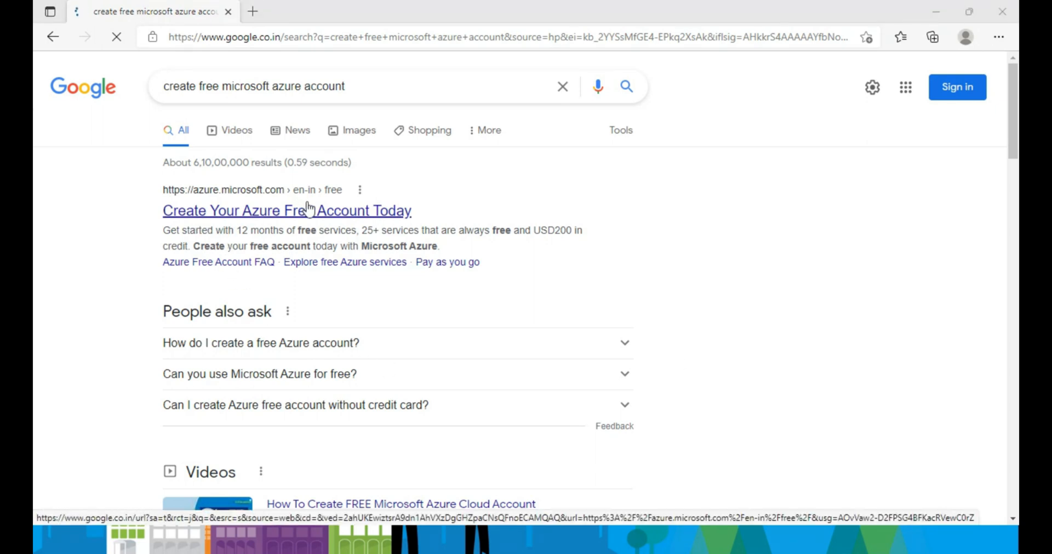
Land on the Azure free account page from the top result and decline the survey popup
{"action": "left_click", "coordinate": [286, 211]}
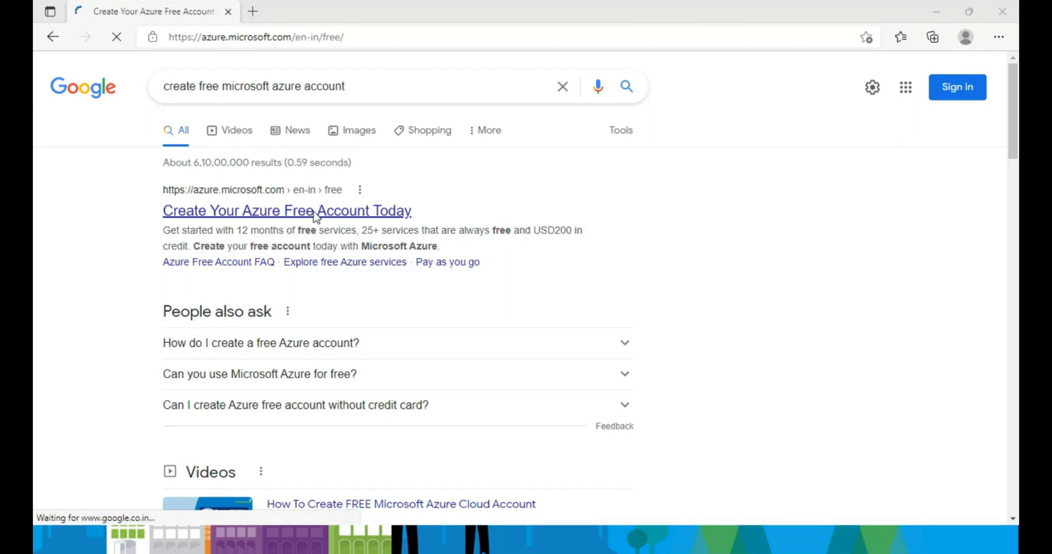
{"action": "left_click", "coordinate": [286, 210]}
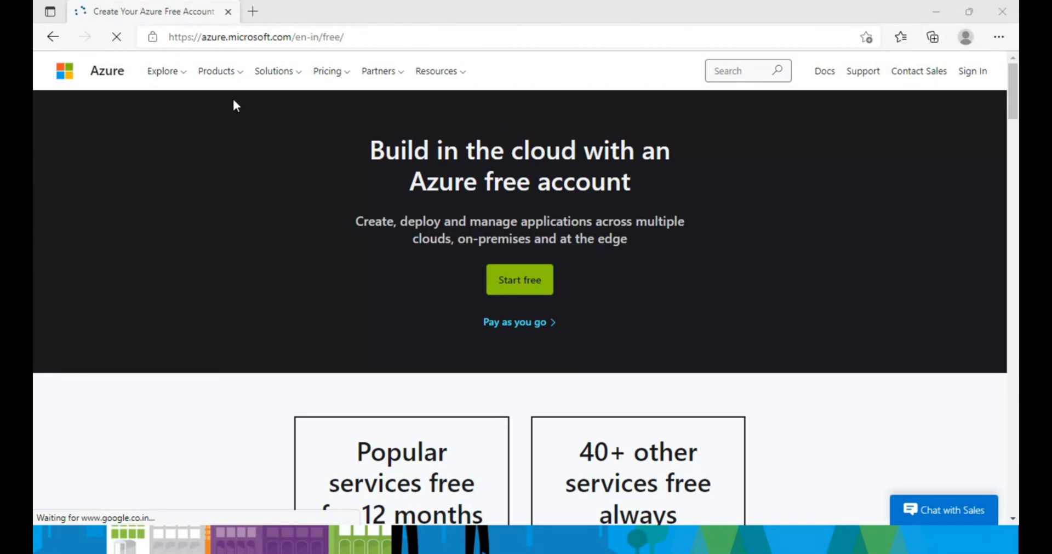
{"action": "left_click", "coordinate": [256, 38]}
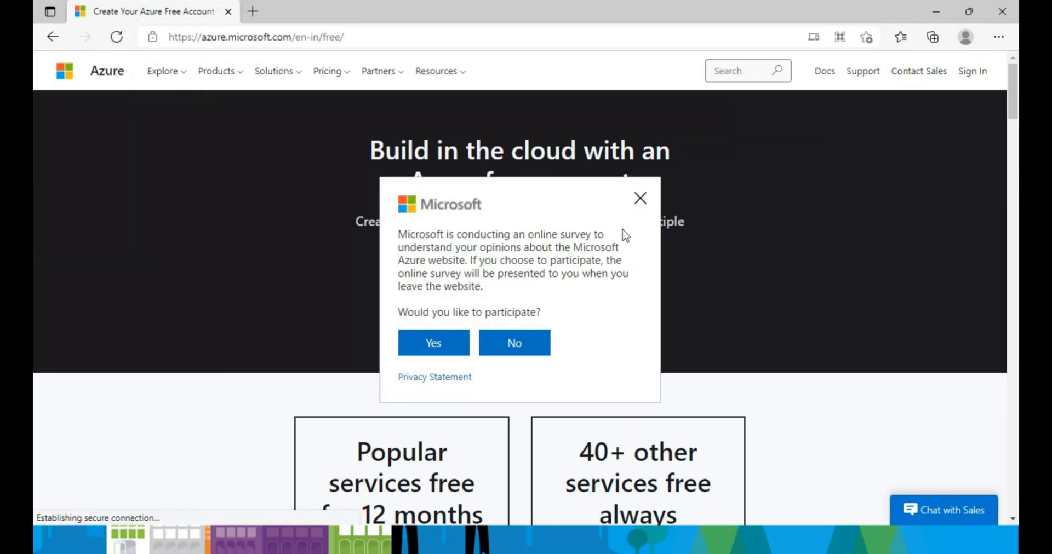
{"action": "left_click", "coordinate": [638, 199]}
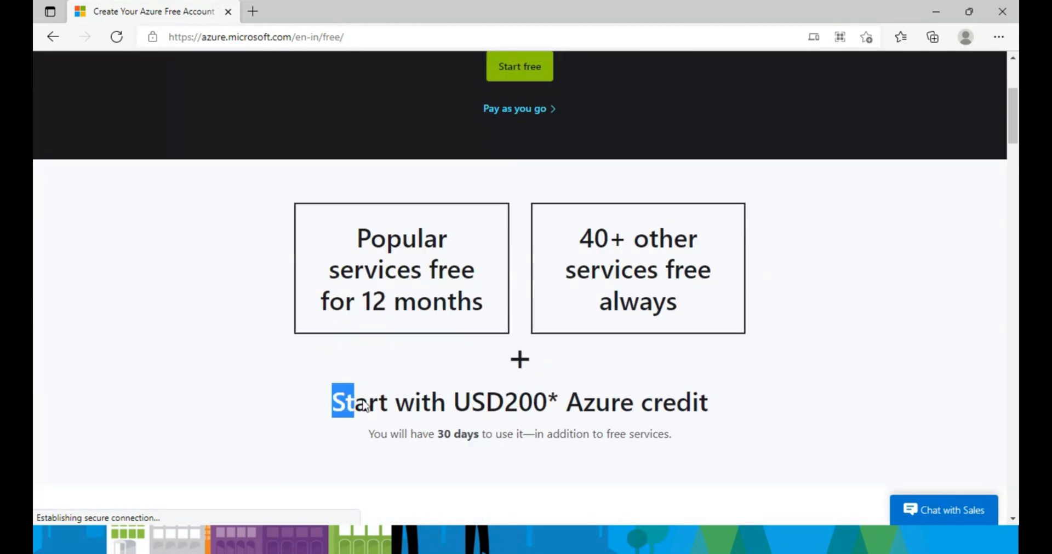
Review the USD200 Azure credit offer and the after-credit free services further down the page
{"action": "left_click_drag", "start_coordinate": [362, 402], "coordinate": [470, 301]}
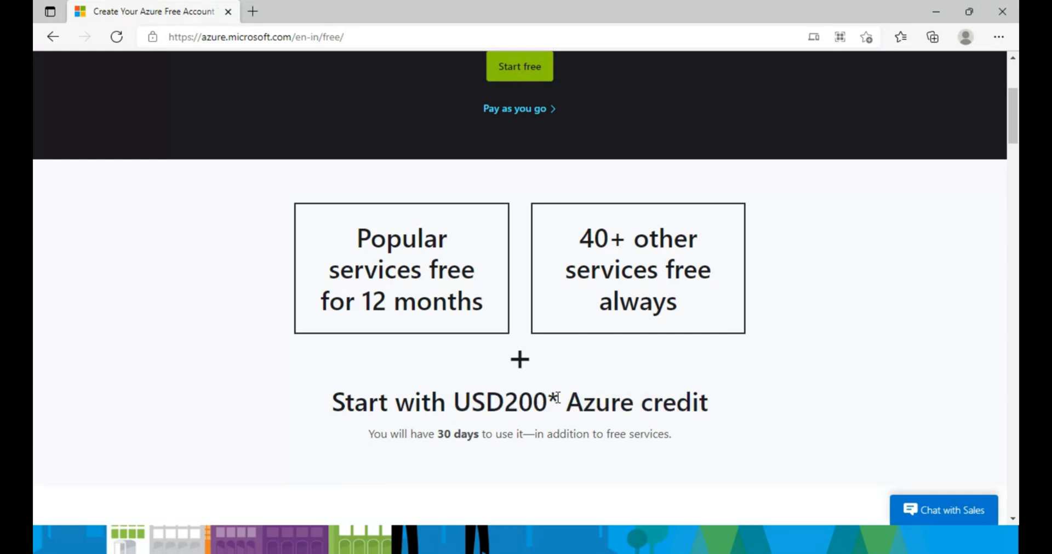
{"action": "double_click", "coordinate": [504, 402]}
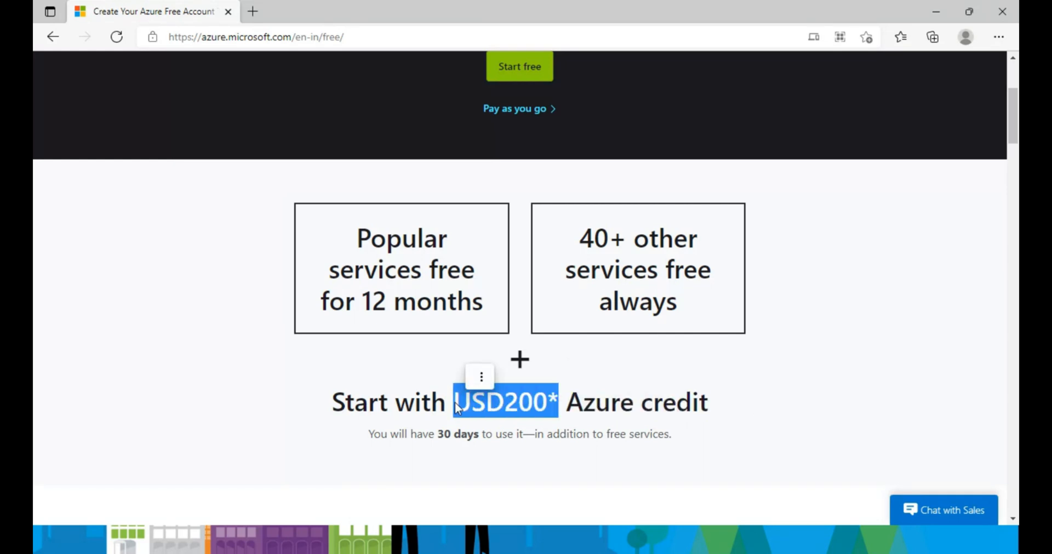
{"action": "scroll", "scroll_direction": "down", "scroll_amount": 3}
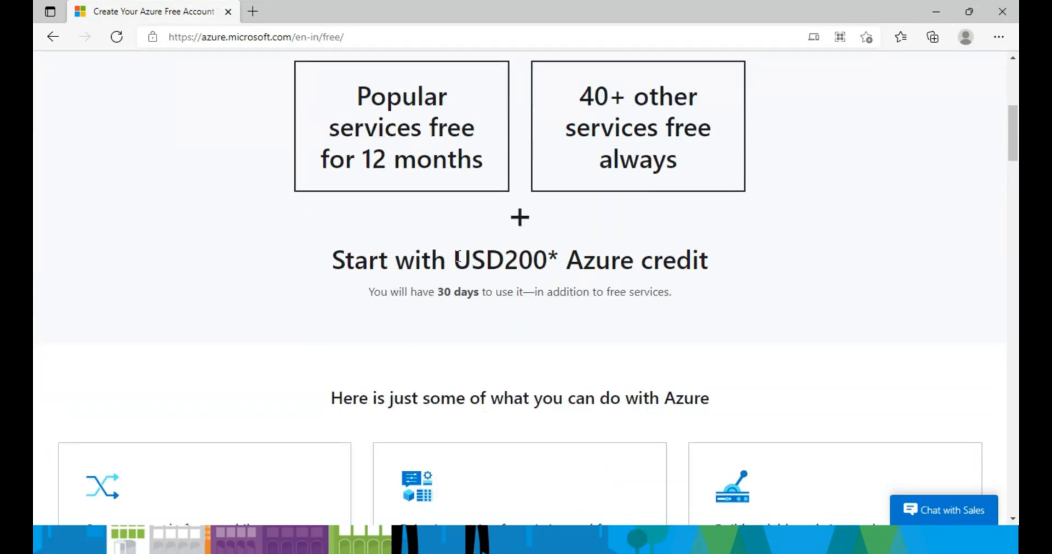
{"action": "left_click_drag", "start_coordinate": [579, 260], "coordinate": [708, 261]}
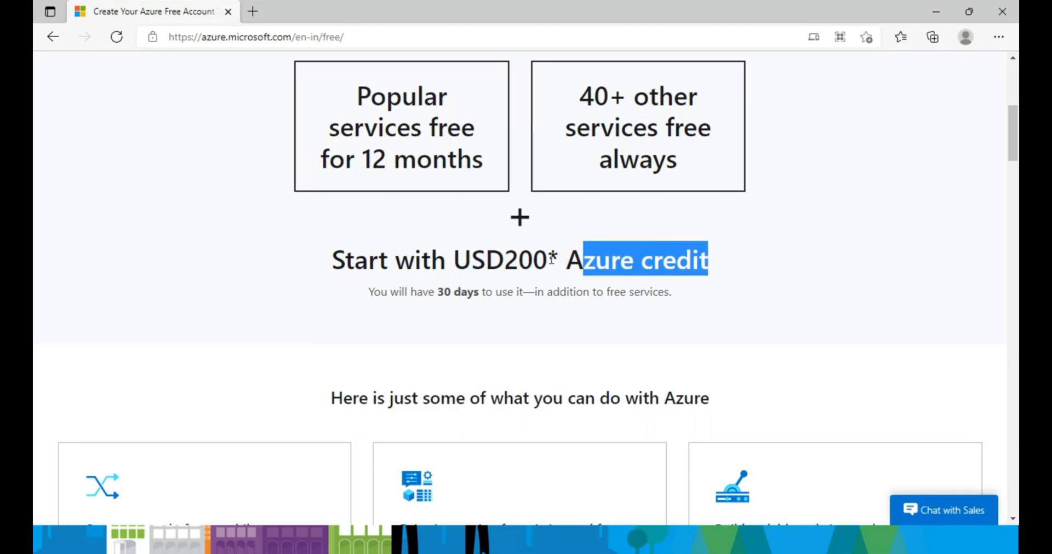
{"action": "left_click", "coordinate": [553, 261]}
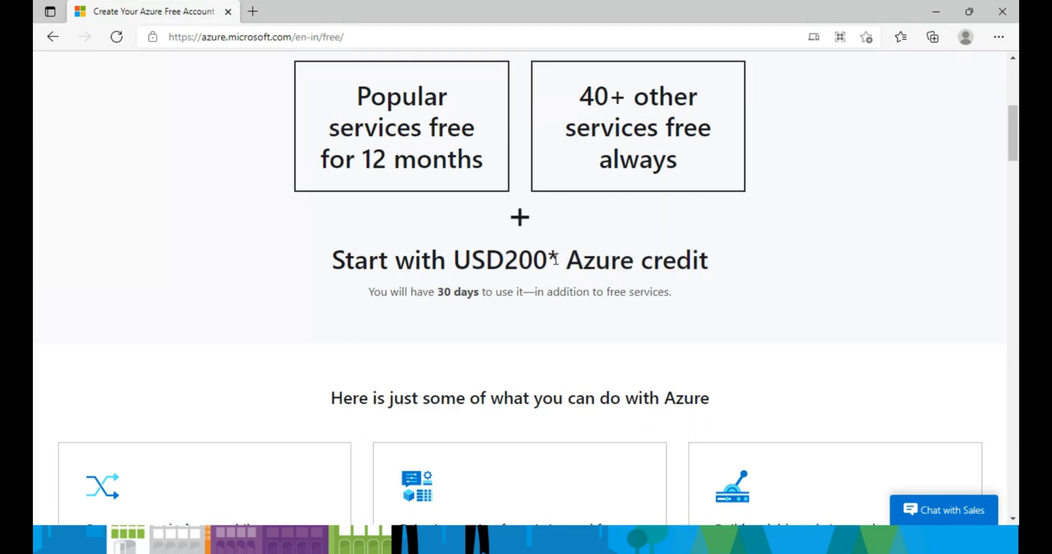
{"action": "double_click", "coordinate": [505, 261]}
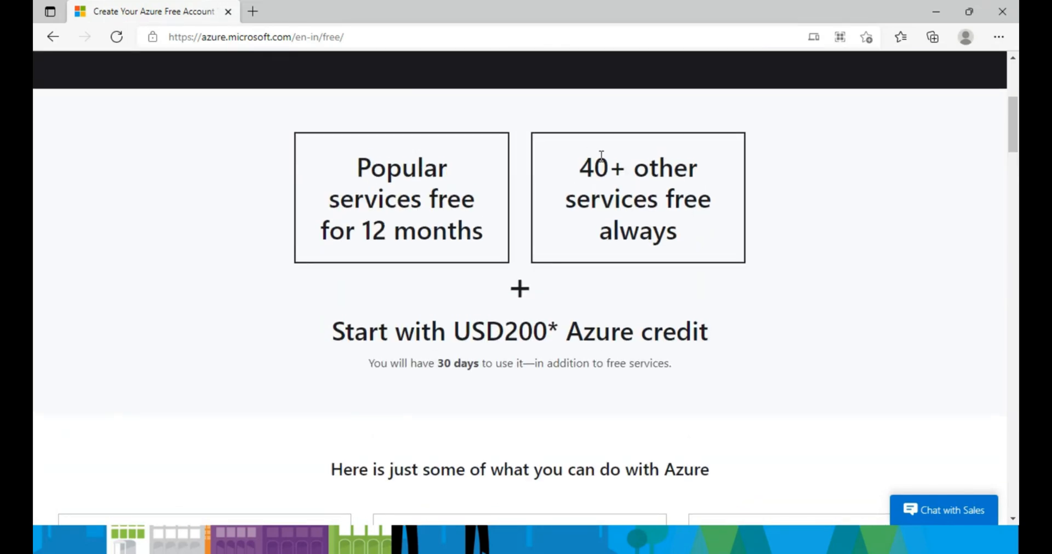
{"action": "scroll", "scroll_direction": "down", "scroll_amount": 3}
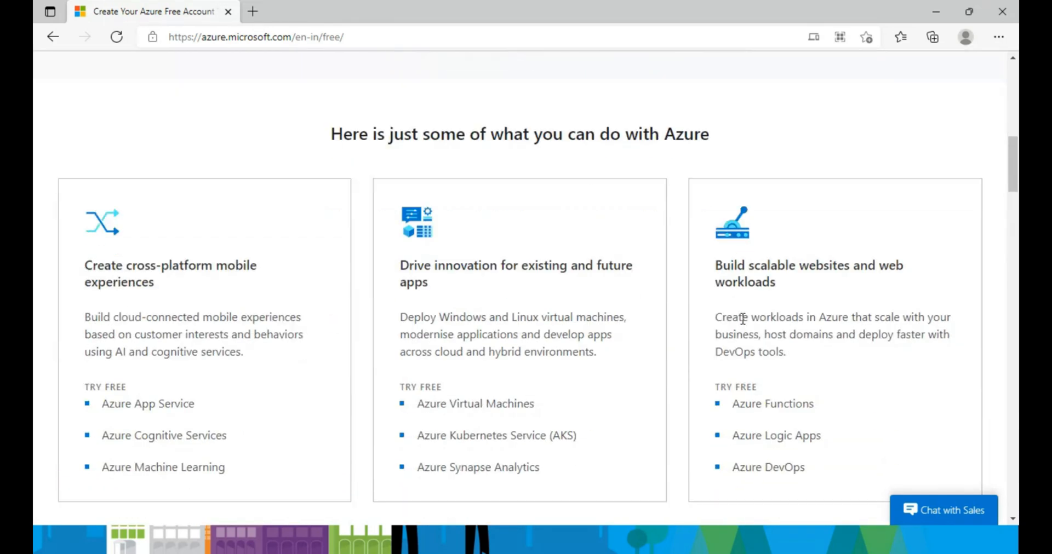
{"action": "scroll", "scroll_direction": "down", "scroll_amount": 3}
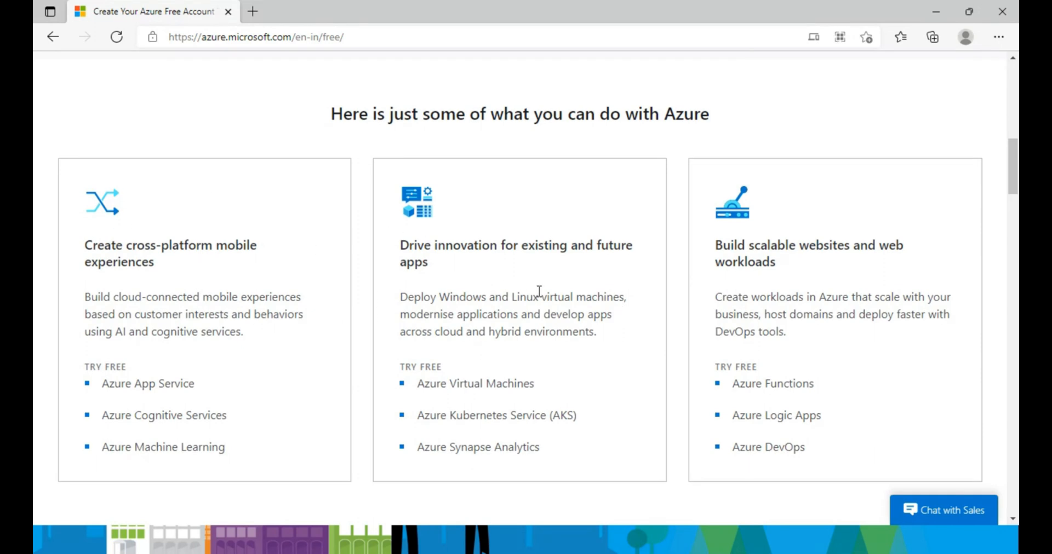
{"action": "scroll", "scroll_direction": "down", "scroll_amount": 3}
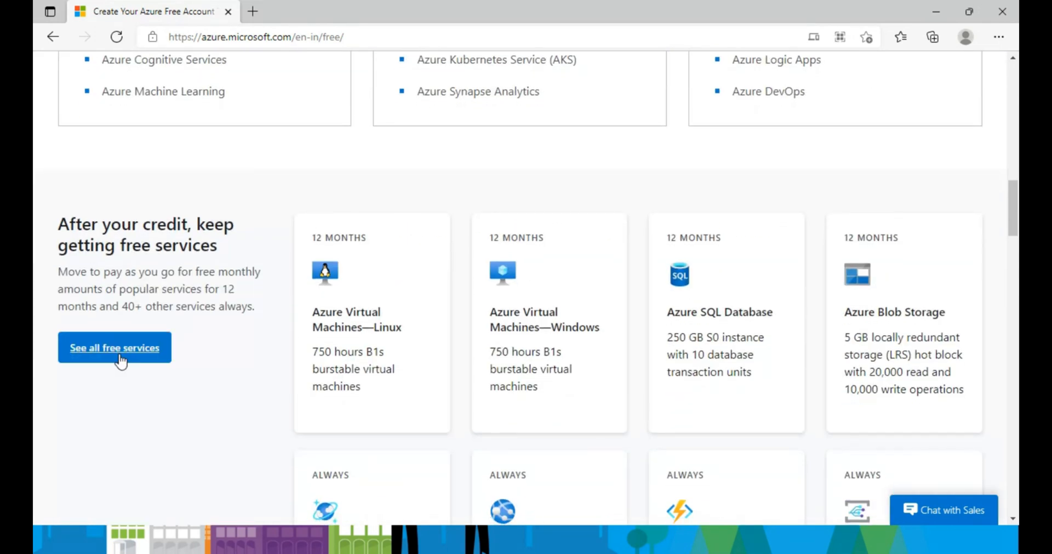
{"action": "left_click", "coordinate": [114, 348]}
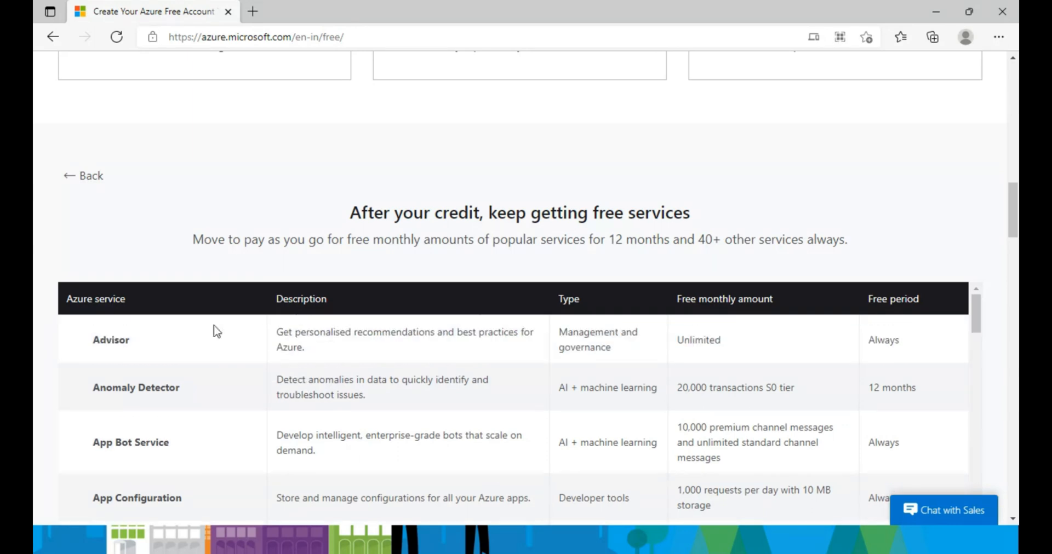
{"action": "scroll", "scroll_direction": "down", "scroll_amount": 3}
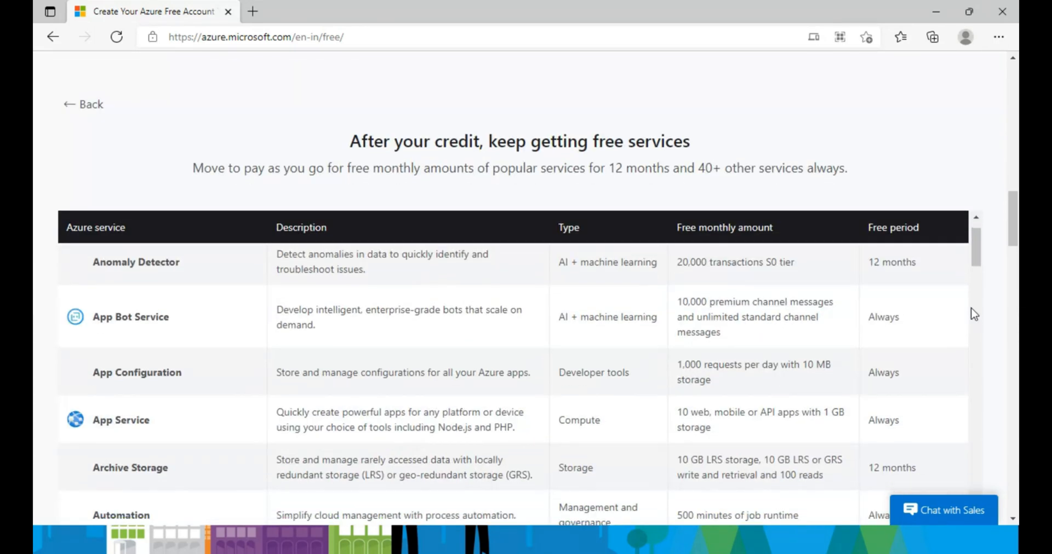
{"action": "scroll", "scroll_direction": "down", "scroll_amount": 3}
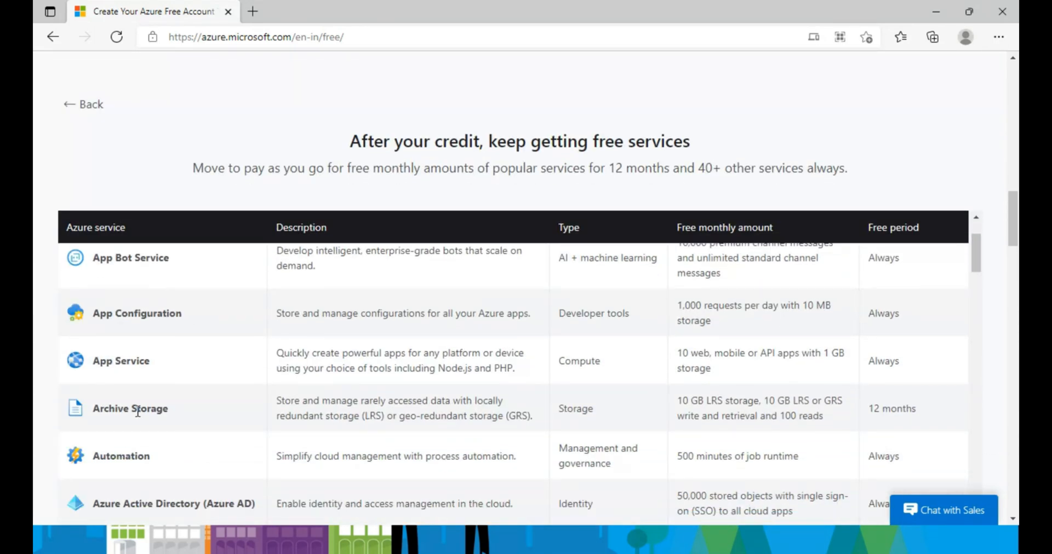
{"action": "scroll", "scroll_direction": "down", "scroll_amount": 3}
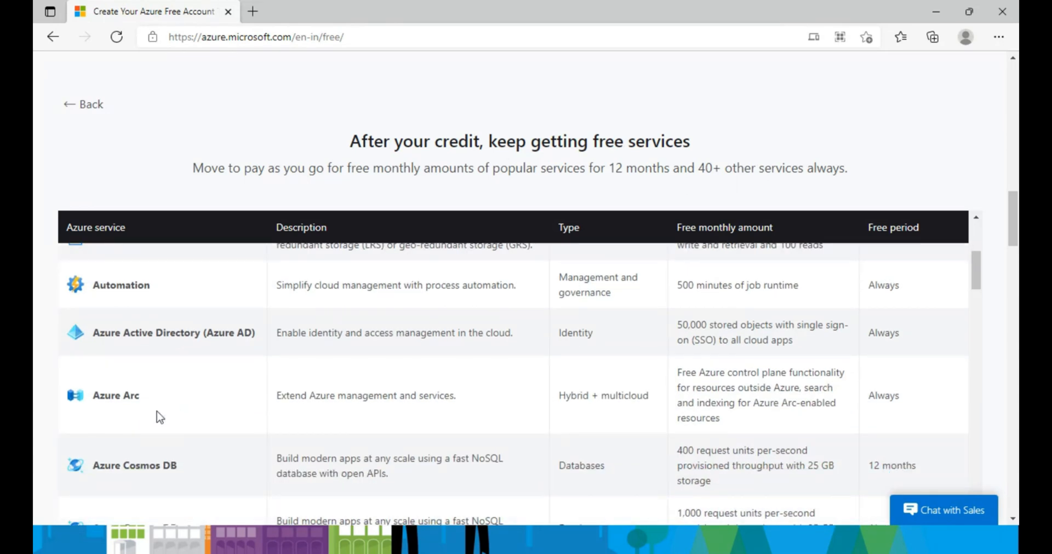
{"action": "scroll", "scroll_direction": "down", "scroll_amount": 3}
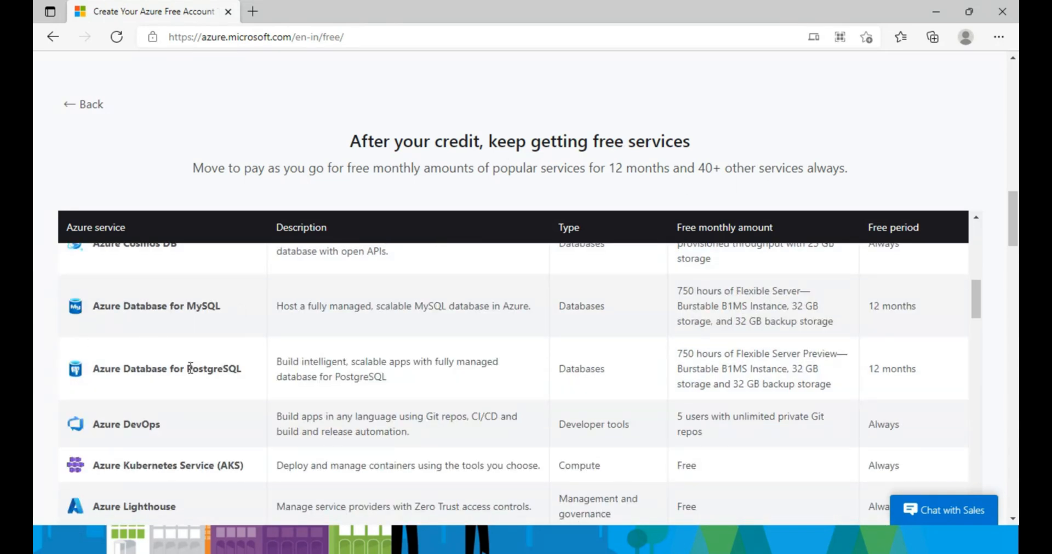
{"action": "scroll", "scroll_direction": "down", "scroll_amount": 3}
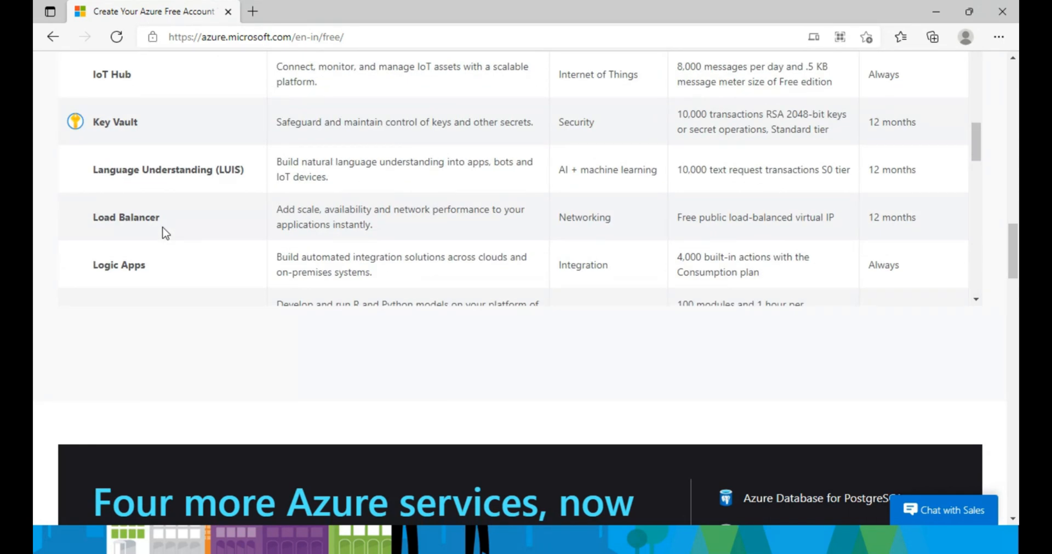
{"action": "scroll", "scroll_direction": "down", "scroll_amount": 3}
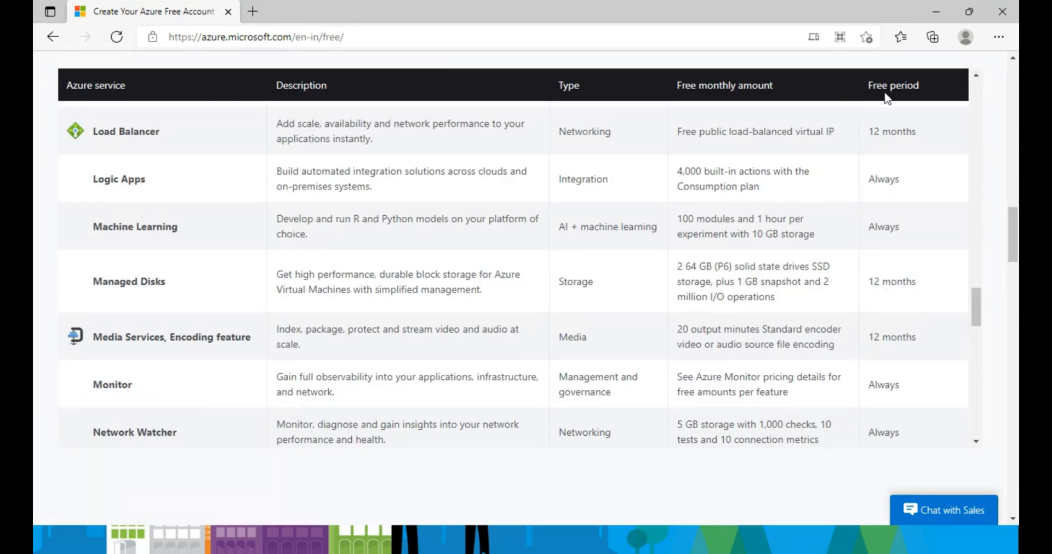
{"action": "double_click", "coordinate": [893, 85]}
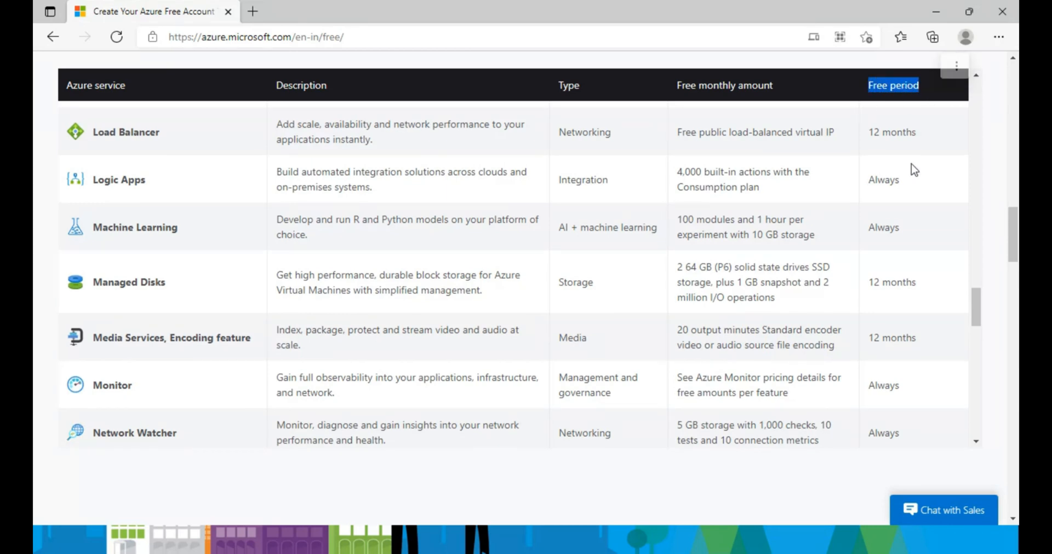
{"action": "scroll", "scroll_direction": "down", "scroll_amount": 3}
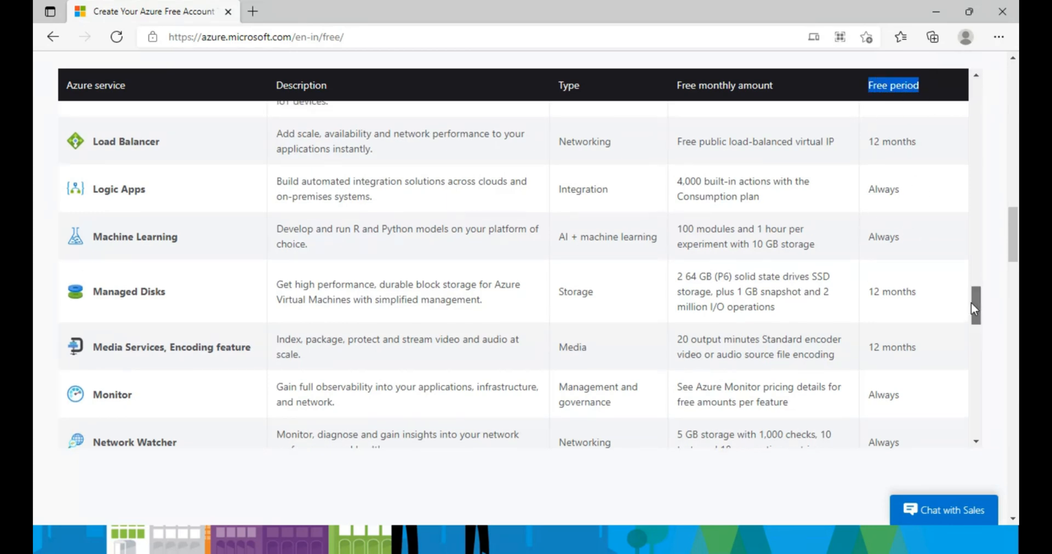
{"action": "scroll", "scroll_direction": "up", "scroll_amount": 3}
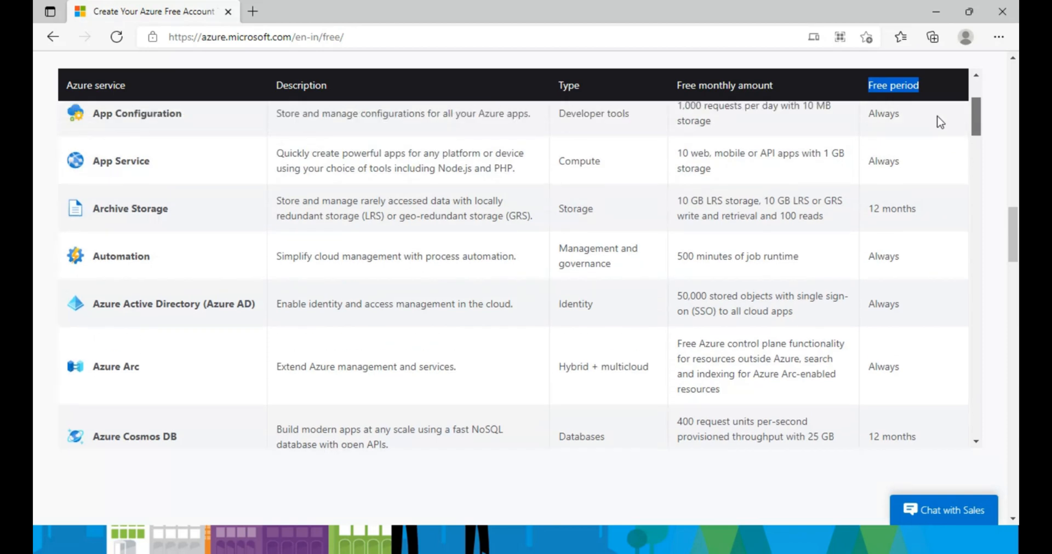
{"action": "scroll", "scroll_direction": "up", "scroll_amount": 3}
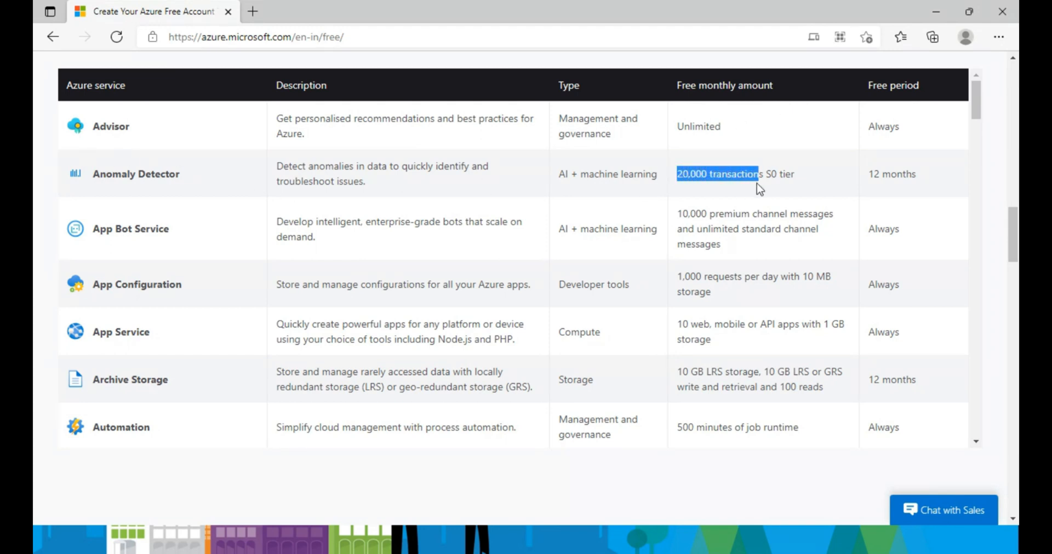
{"action": "scroll", "scroll_direction": "down", "scroll_amount": 3}
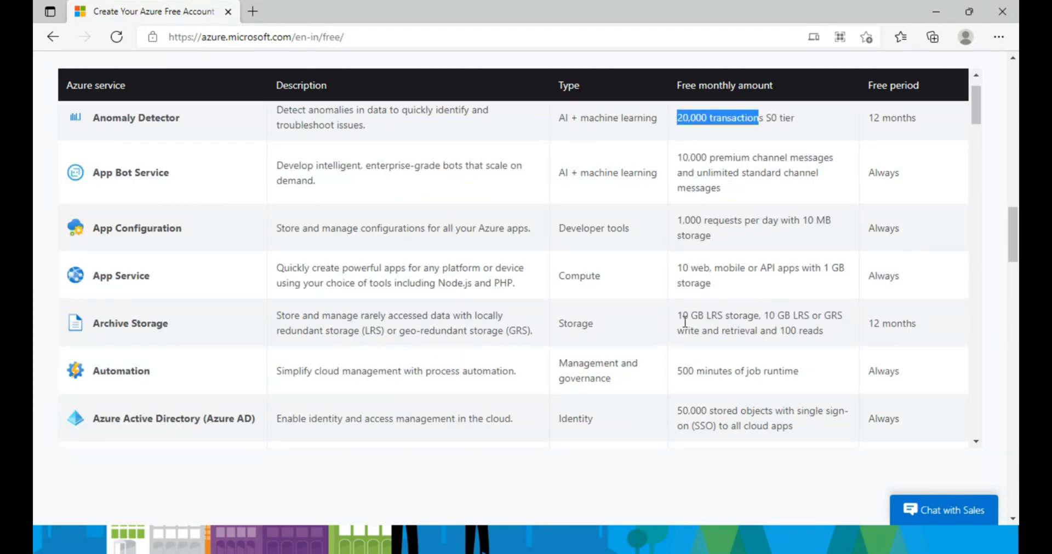
{"action": "scroll", "scroll_direction": "down", "scroll_amount": 3}
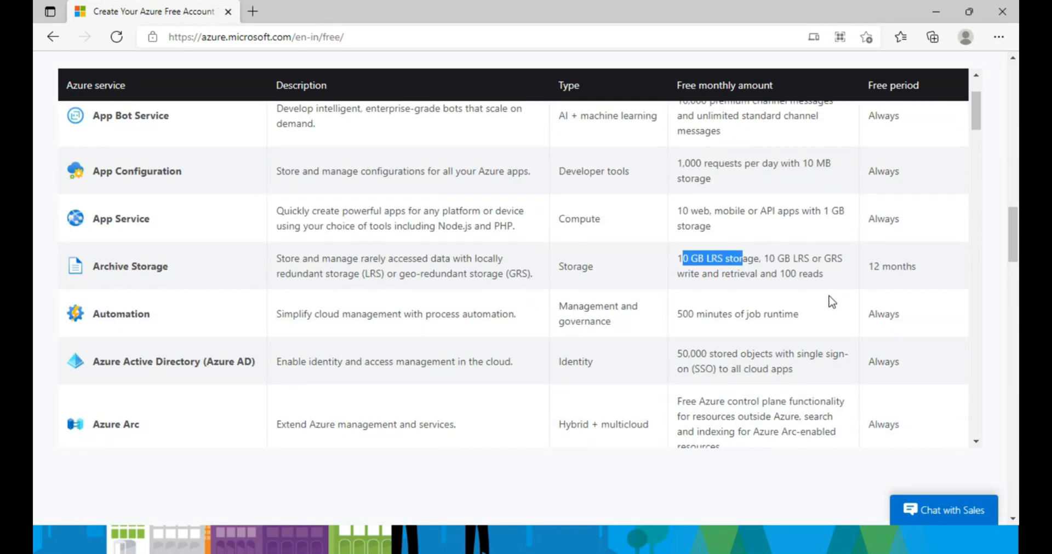
{"action": "scroll", "scroll_direction": "down", "scroll_amount": 3}
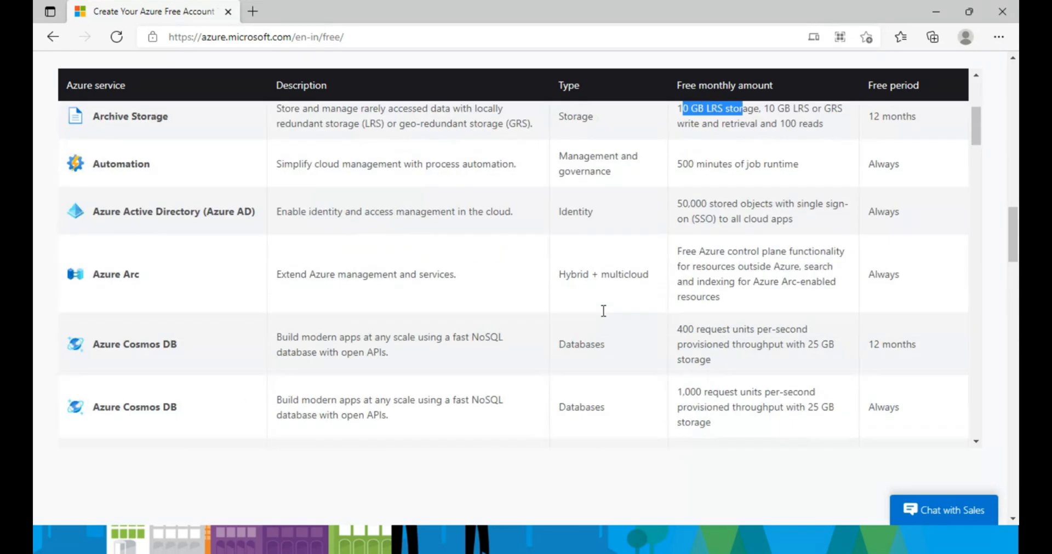
{"action": "scroll", "scroll_direction": "down", "scroll_amount": 3}
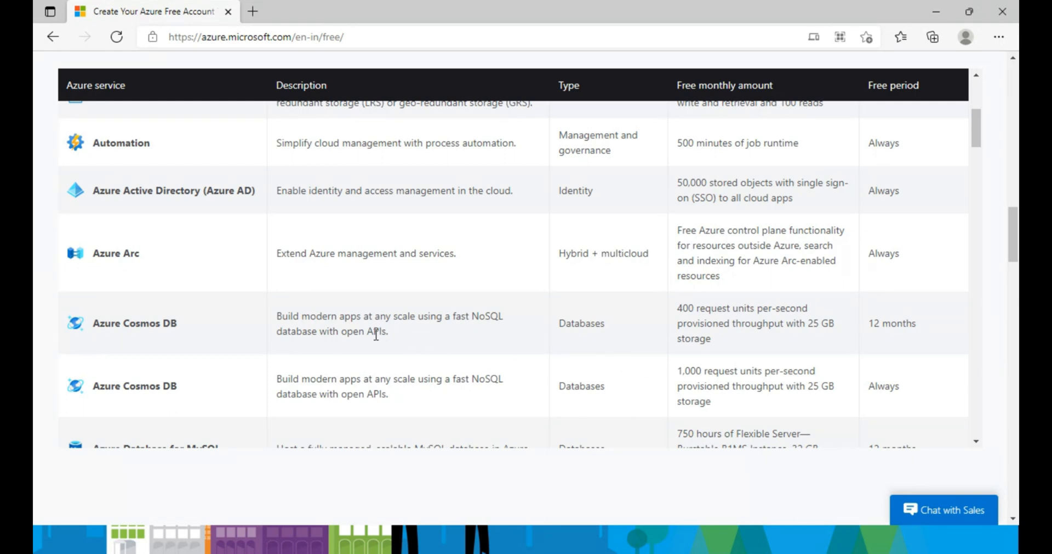
{"action": "mouse_move", "coordinate": [680, 309]}
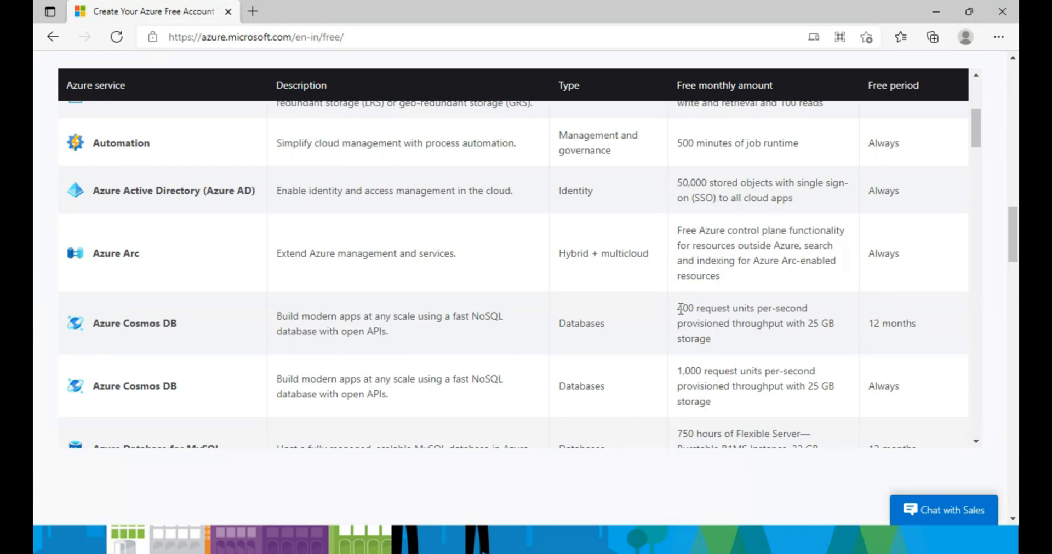
{"action": "scroll", "scroll_direction": "down", "scroll_amount": 3}
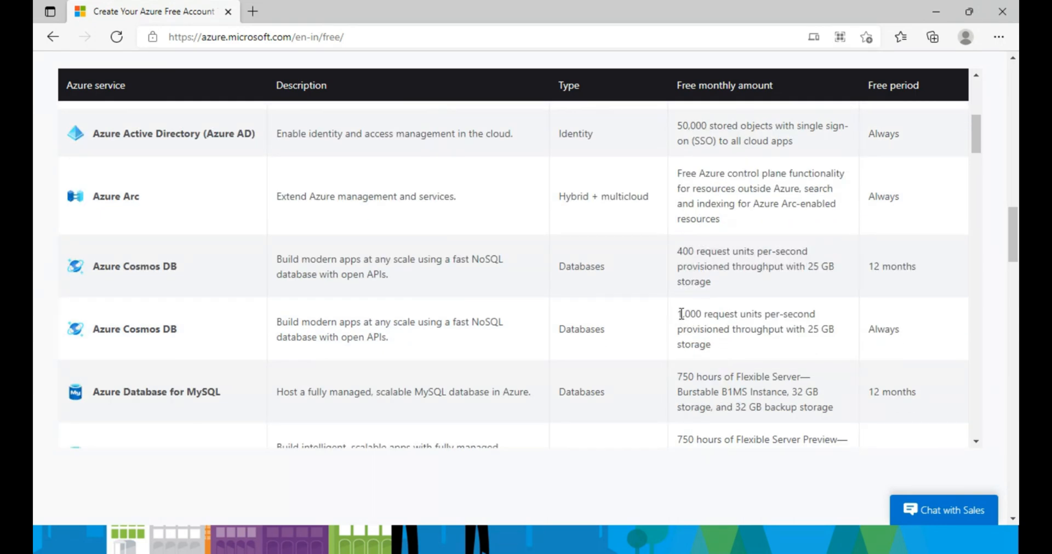
{"action": "scroll", "scroll_direction": "down", "scroll_amount": 3}
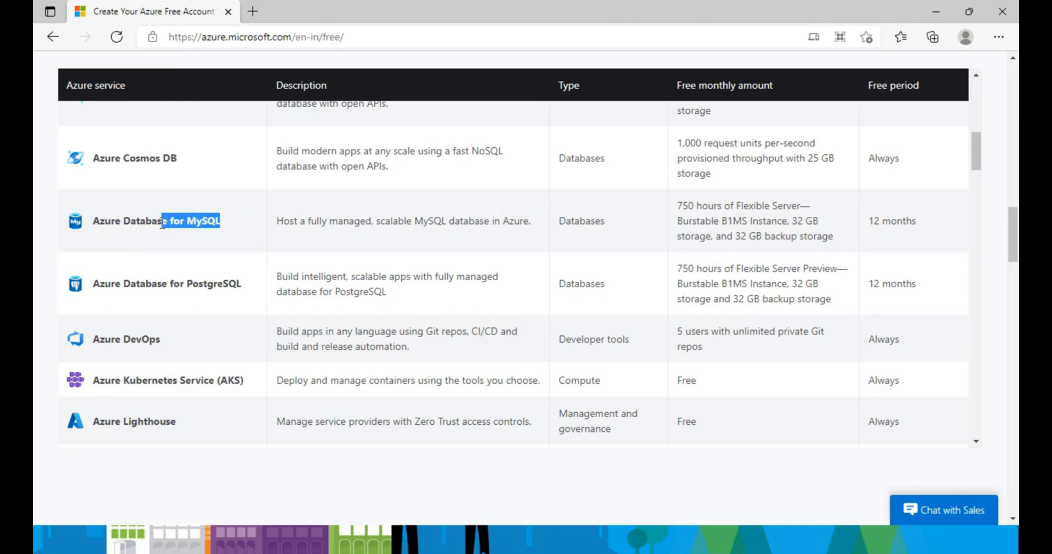
{"action": "left_click_drag", "start_coordinate": [794, 222], "coordinate": [818, 236]}
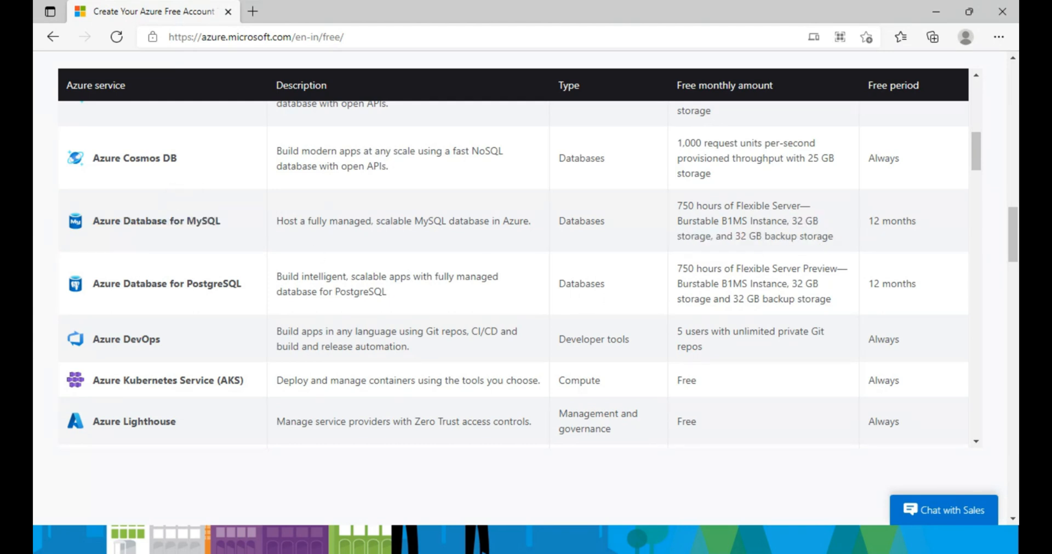
{"action": "mouse_move", "coordinate": [916, 261]}
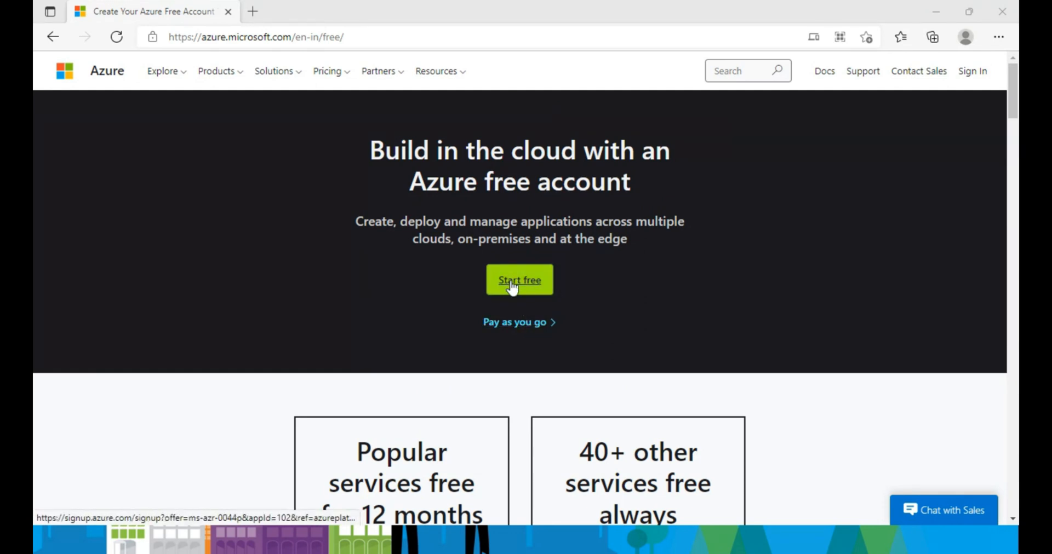
{"action": "mouse_move", "coordinate": [519, 323]}
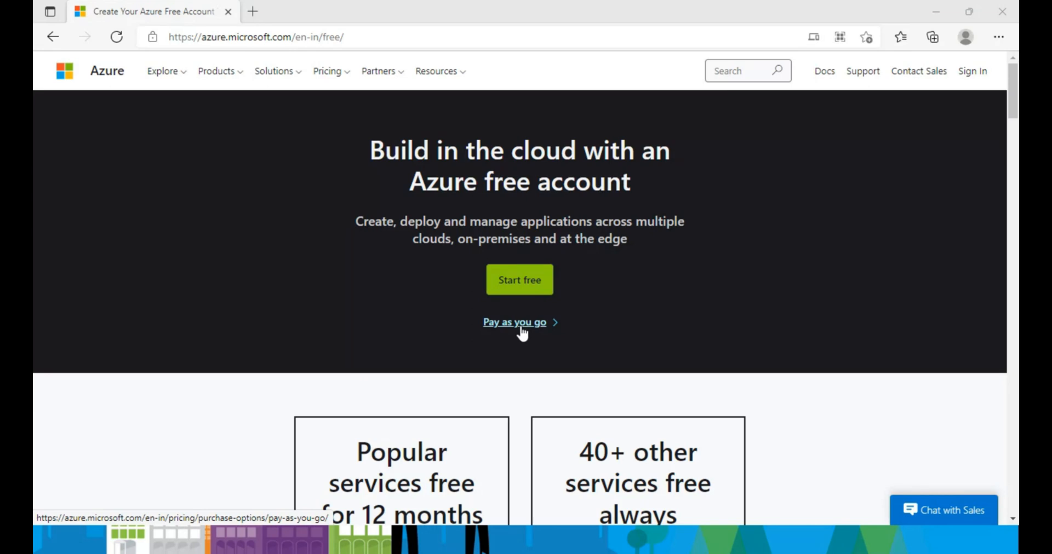
{"action": "mouse_move", "coordinate": [530, 334]}
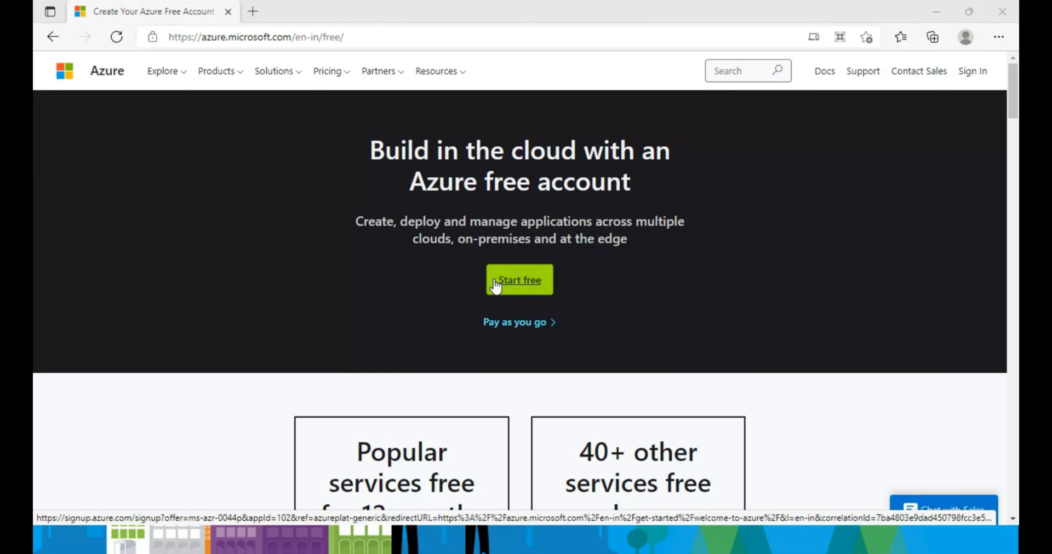
Start the free sign-up and reach Microsoft's Create account form via 'Create one!'
{"action": "left_click", "coordinate": [520, 280]}
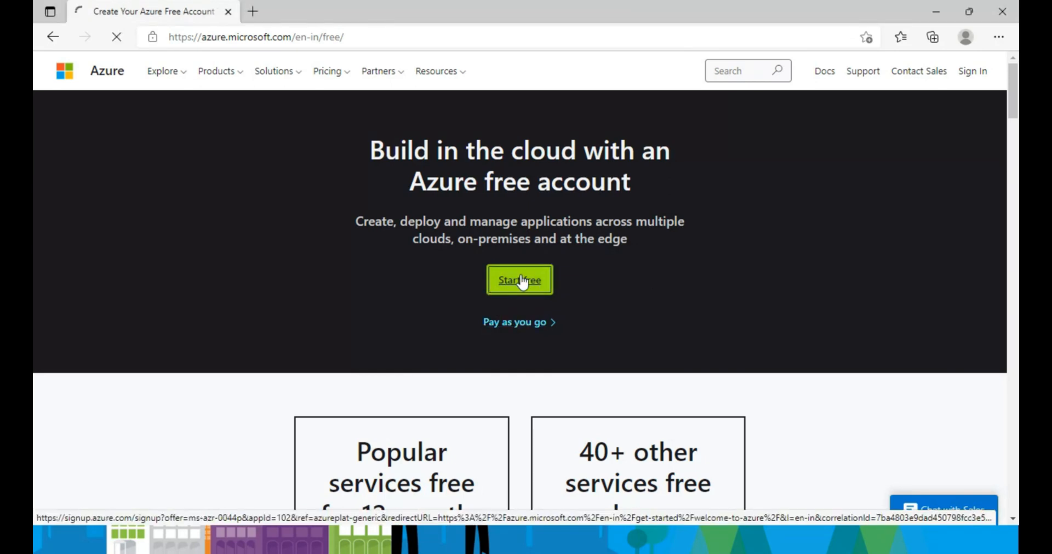
{"action": "left_click", "coordinate": [520, 280]}
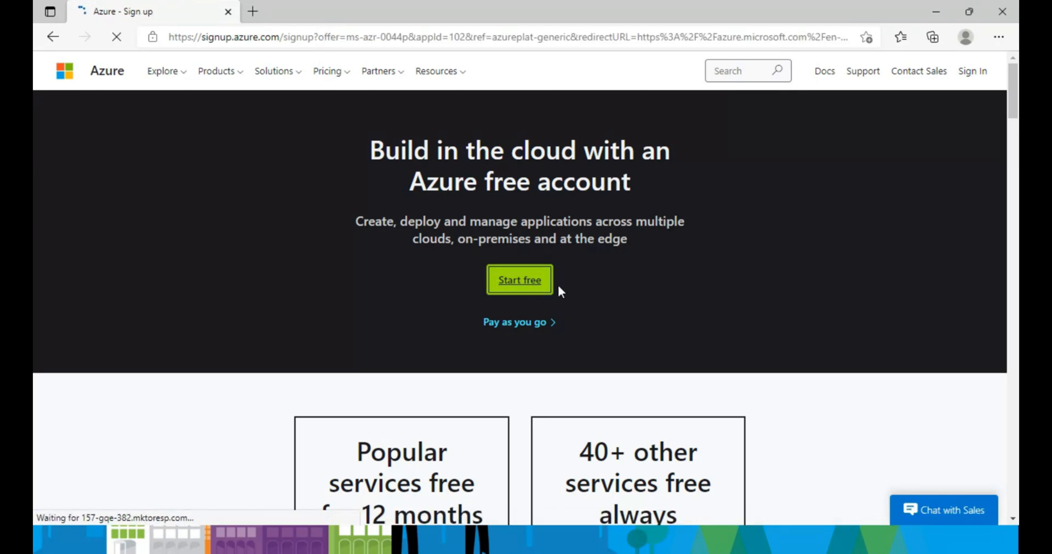
{"action": "left_click", "coordinate": [518, 280]}
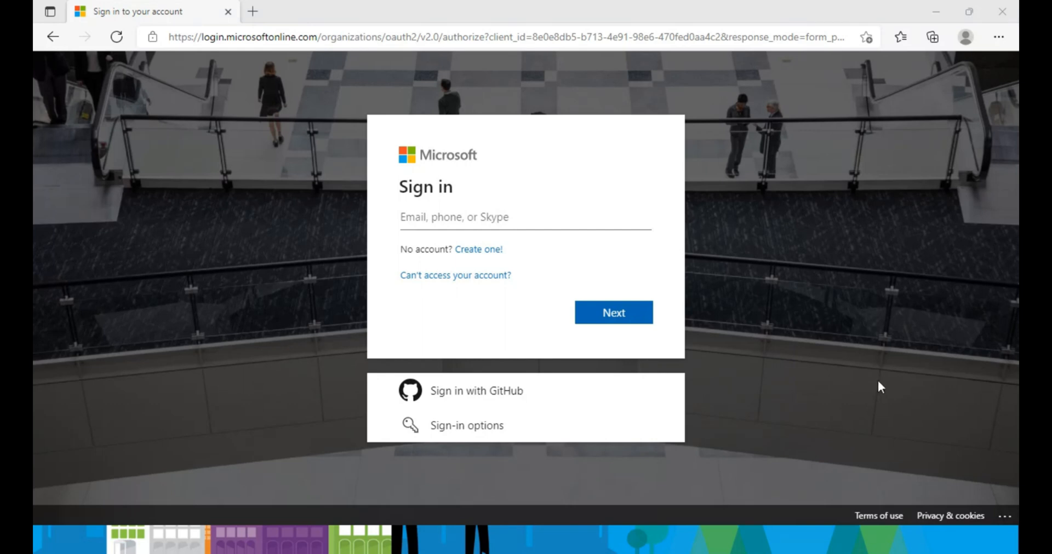
{"action": "left_click", "coordinate": [483, 217]}
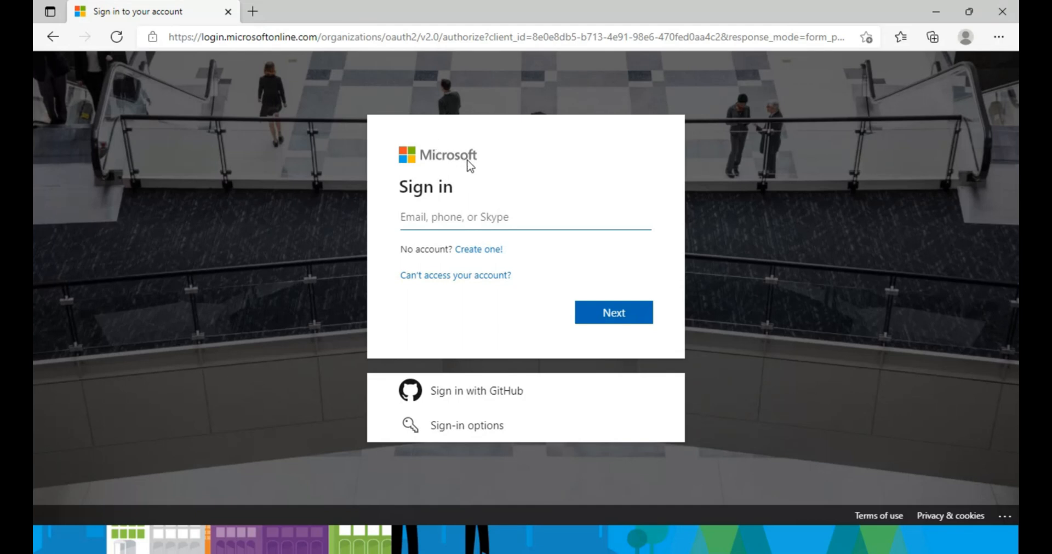
{"action": "left_click", "coordinate": [524, 217]}
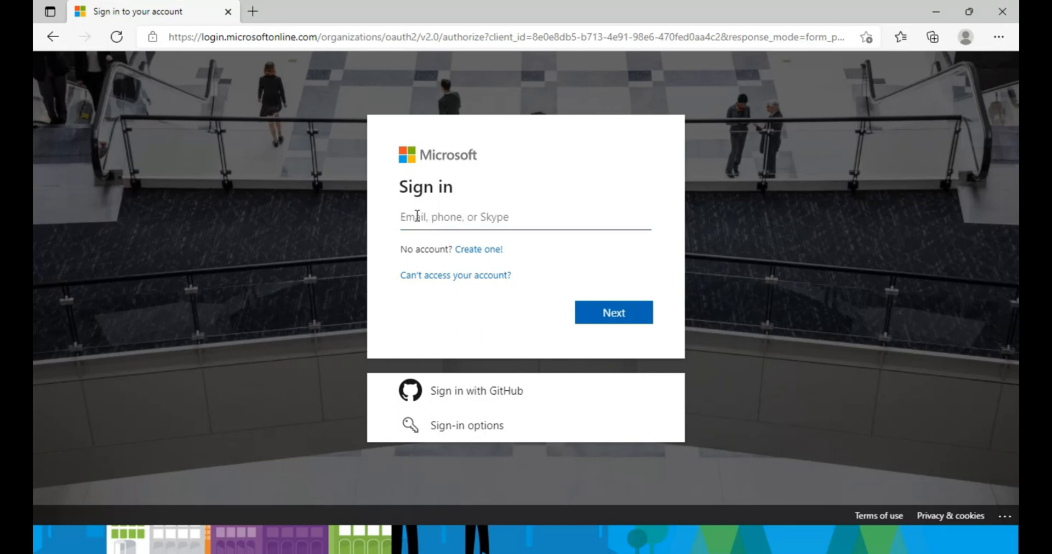
{"action": "mouse_move", "coordinate": [466, 219]}
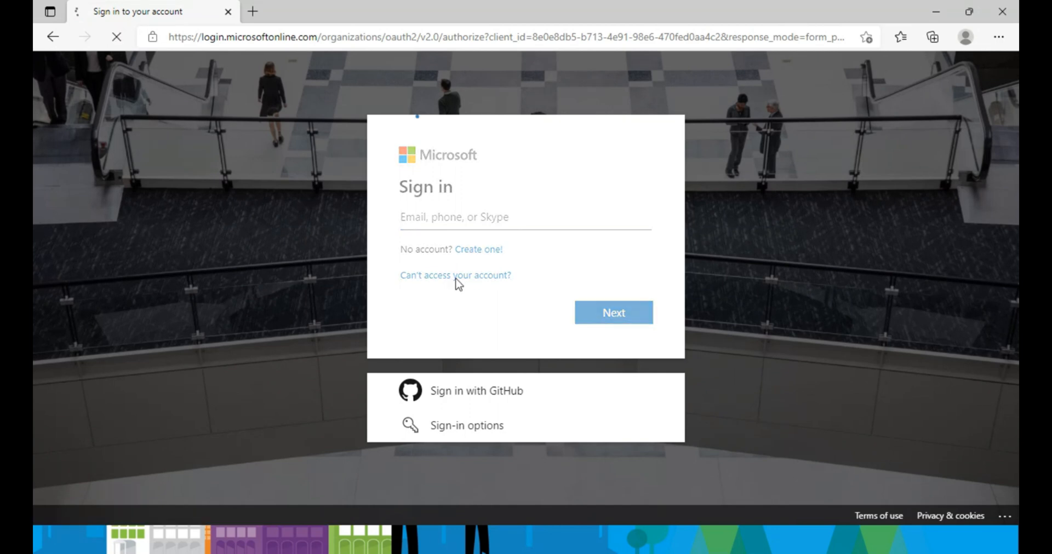
{"action": "left_click", "coordinate": [455, 275]}
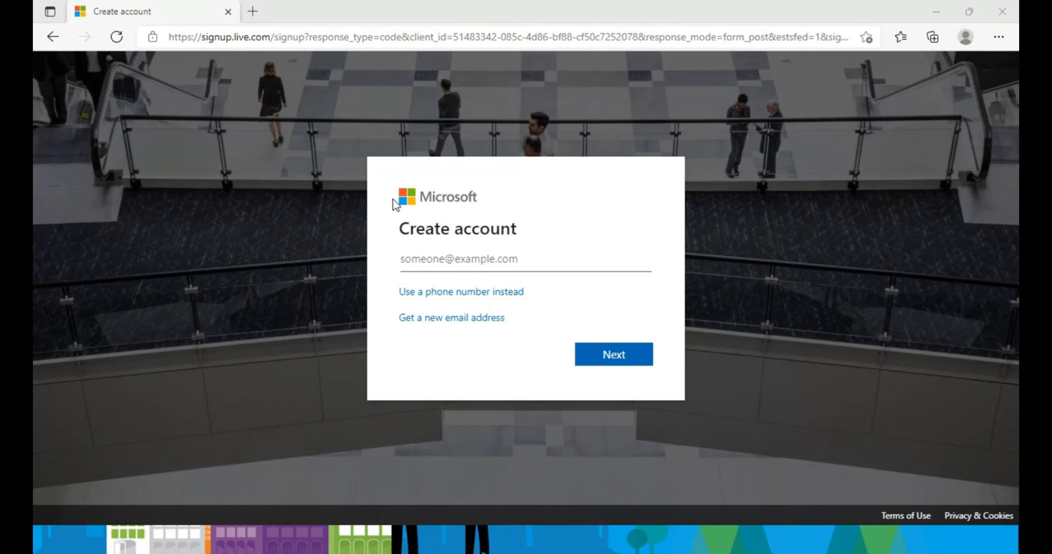
{"action": "mouse_move", "coordinate": [525, 220]}
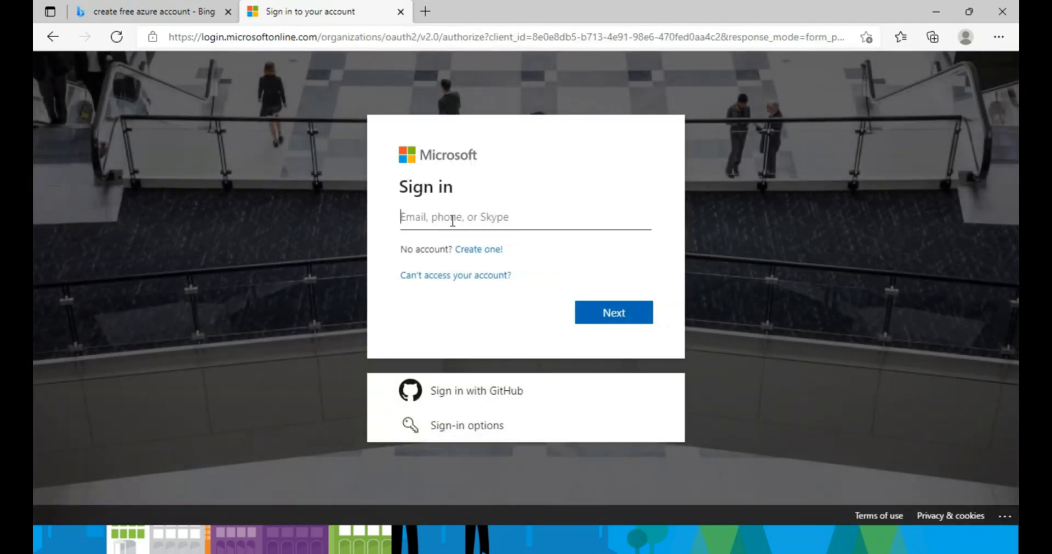
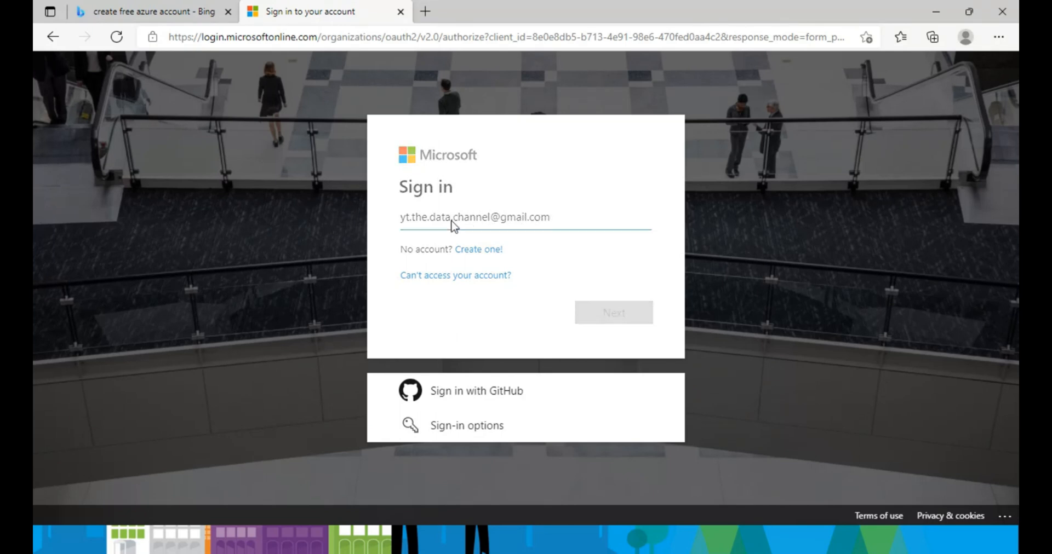
{"action": "left_click", "coordinate": [612, 312]}
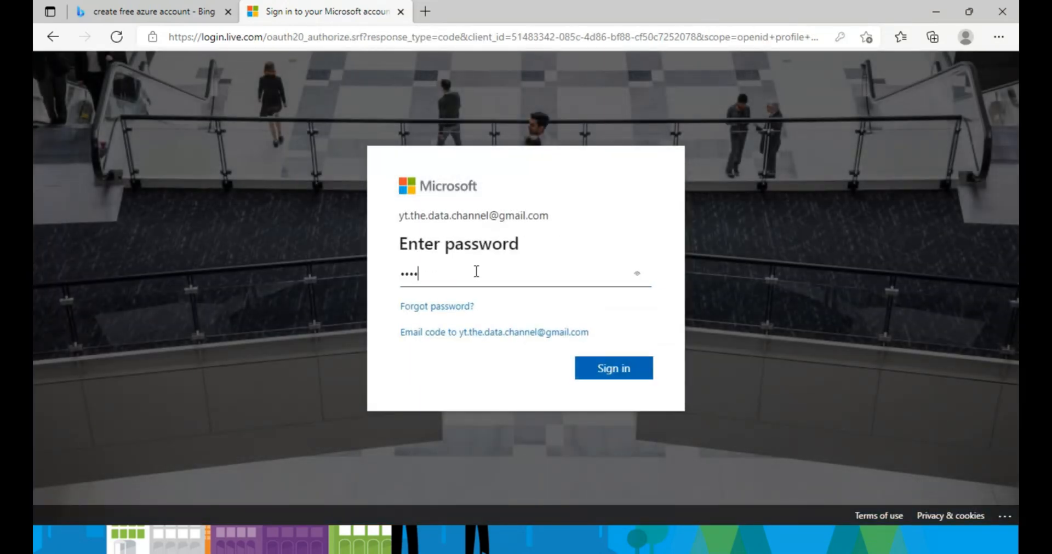
Sign in with the password, stay signed in, and never save the password in Edge
{"action": "left_click", "coordinate": [612, 369]}
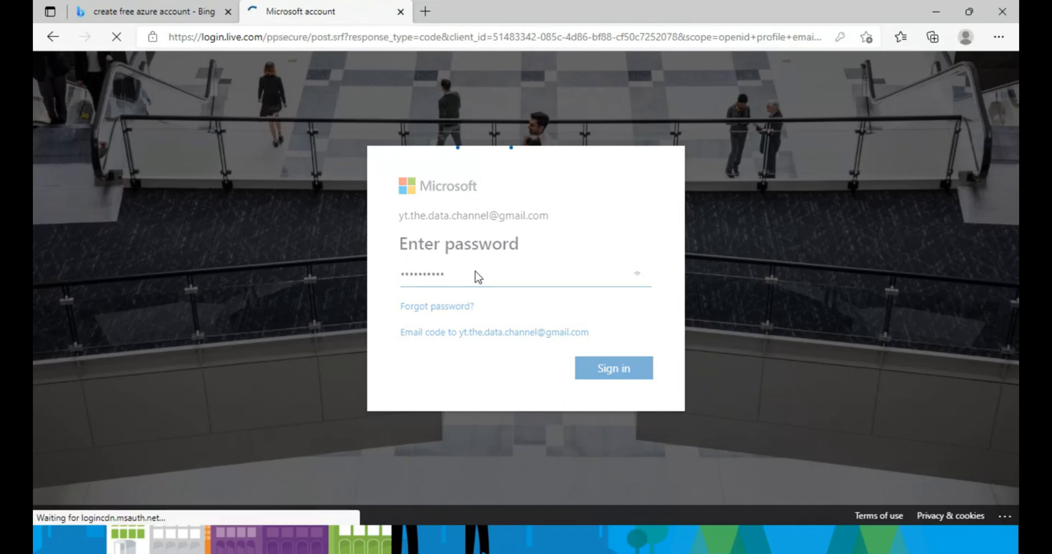
{"action": "left_click", "coordinate": [611, 369]}
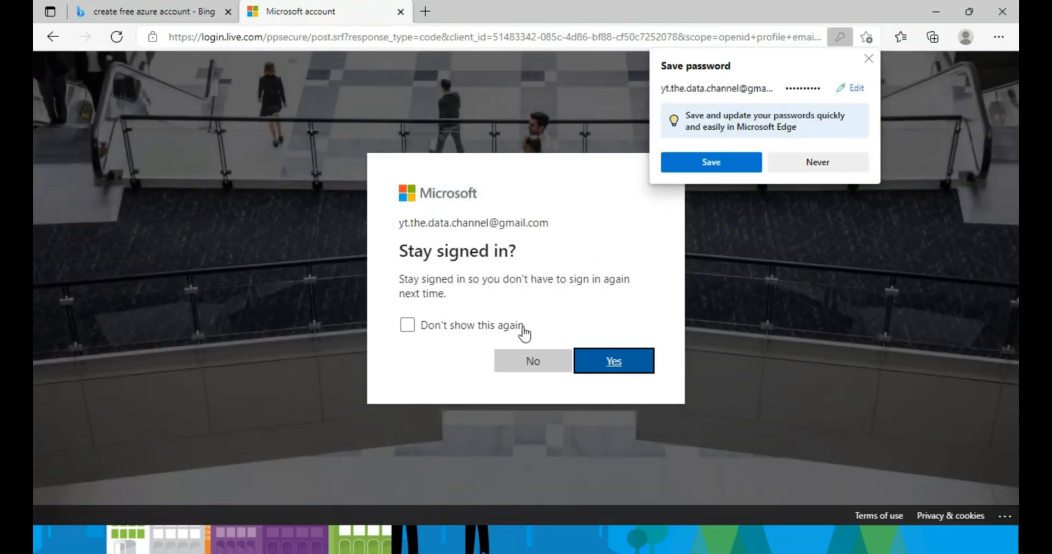
{"action": "left_click", "coordinate": [611, 362]}
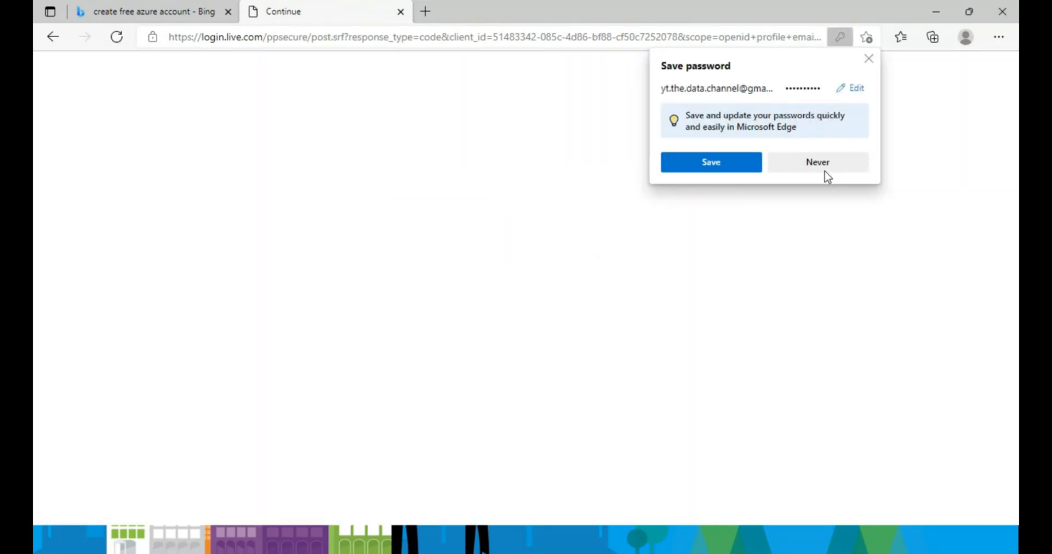
{"action": "left_click", "coordinate": [818, 162]}
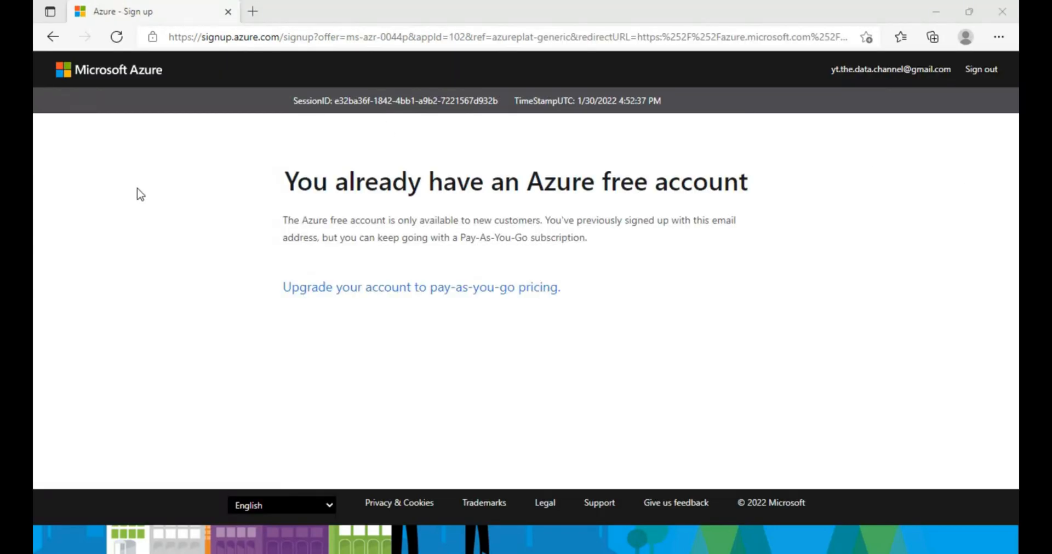
{"action": "mouse_move", "coordinate": [495, 209]}
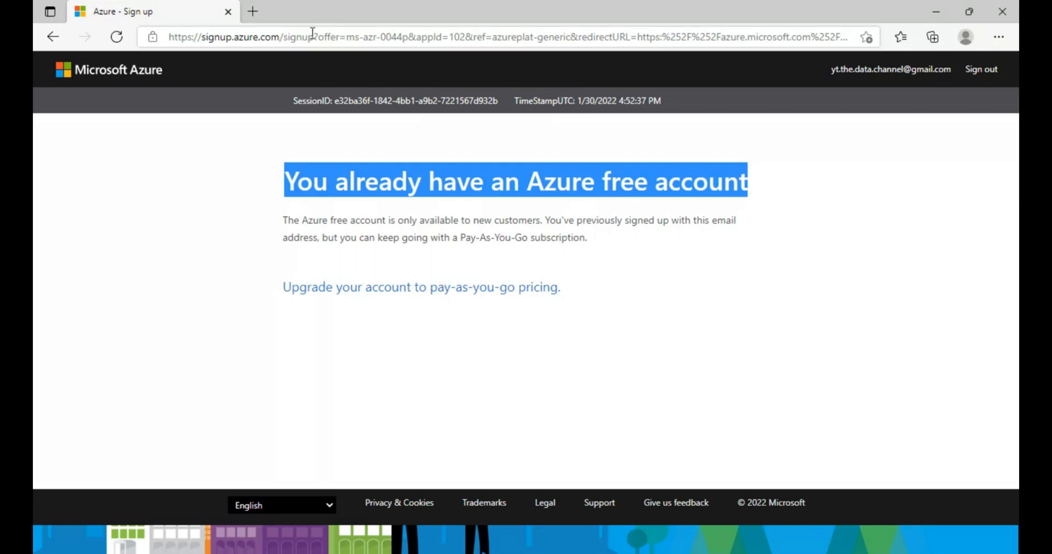
Navigate the sign-up tab to portal.azure.com to reach the Azure portal home
{"action": "left_click", "coordinate": [424, 10]}
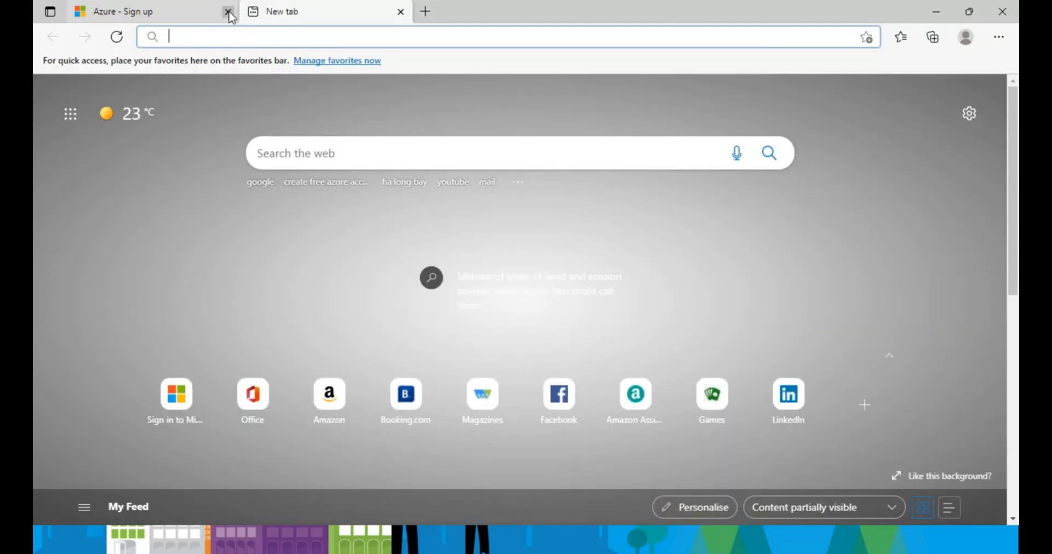
{"action": "left_click", "coordinate": [121, 11]}
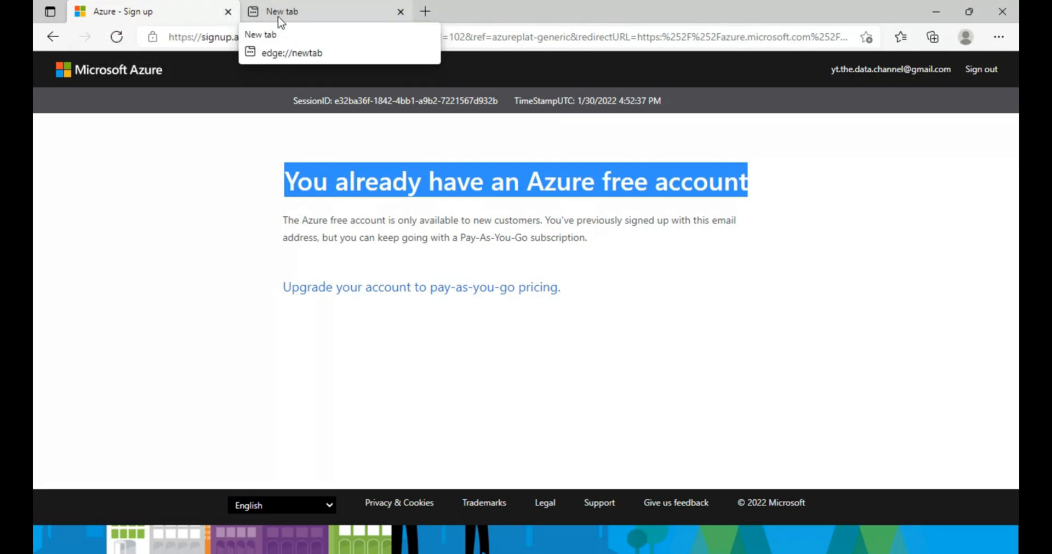
{"action": "type", "text": "portal.azure.com/#home"}
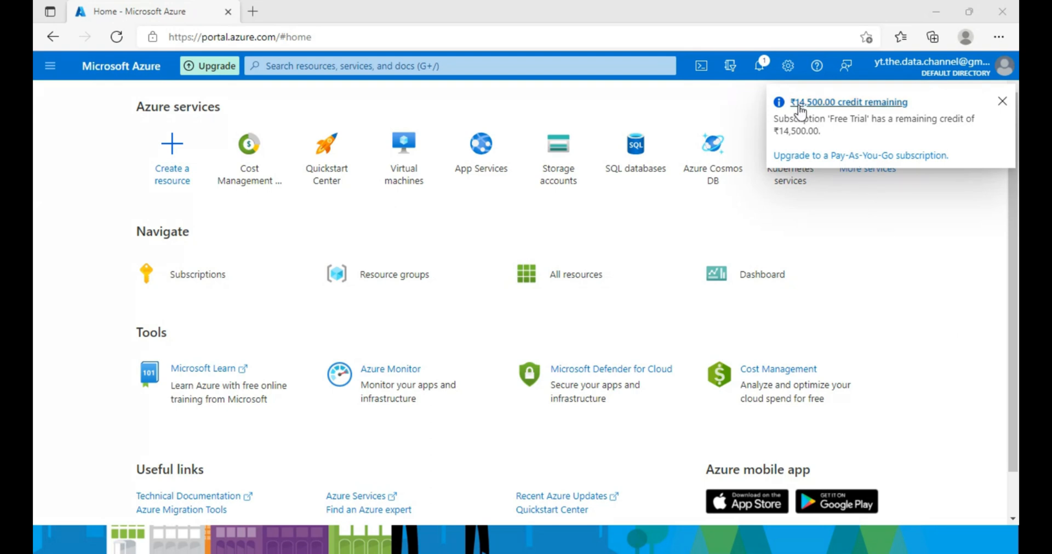
{"action": "mouse_move", "coordinate": [822, 111]}
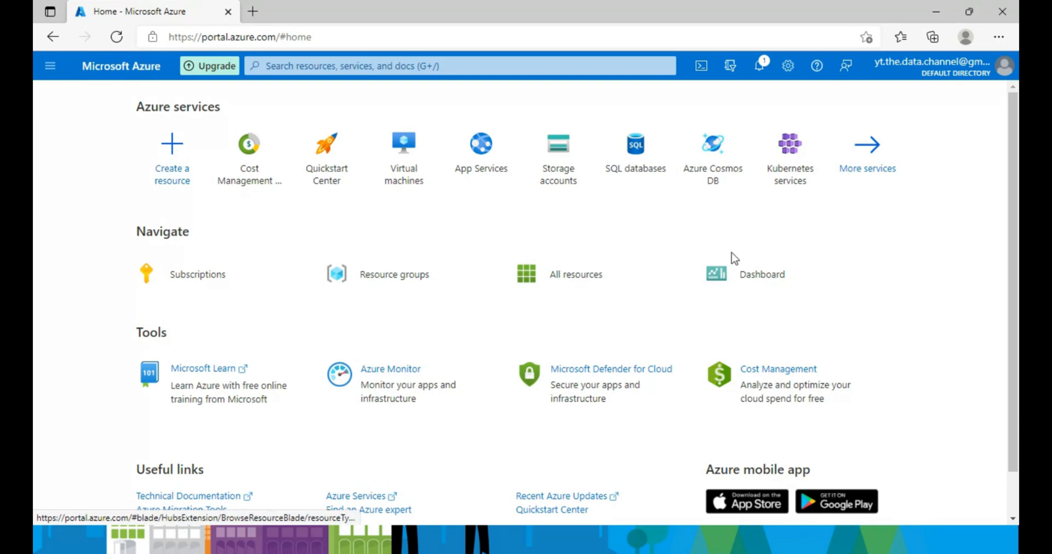
Go to Create a resource from the portal home after noting the ₹14,500.00 credit
{"action": "left_click", "coordinate": [172, 158]}
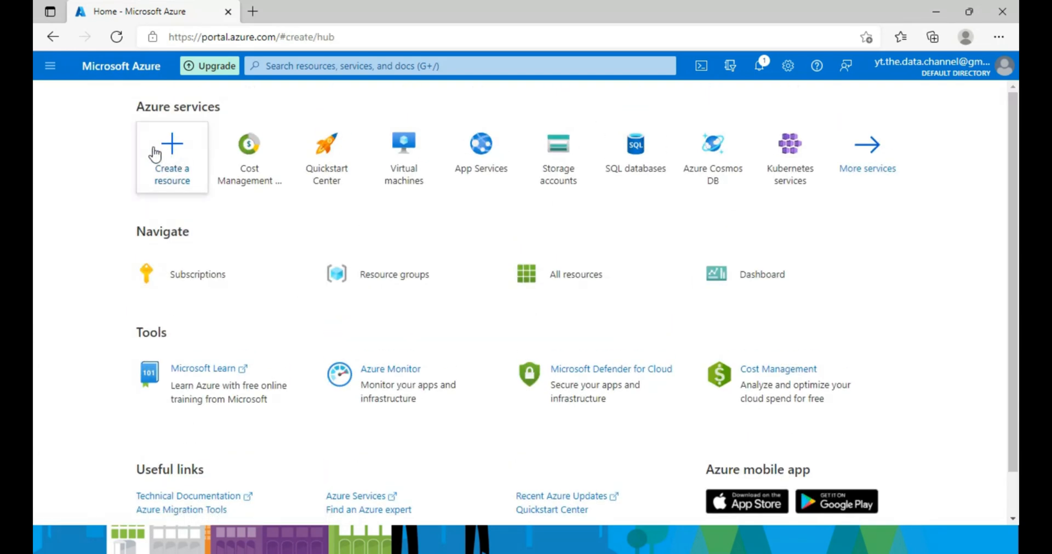
Check the signed-in account details, then reach Cost Management from recent services
{"action": "left_click", "coordinate": [172, 157]}
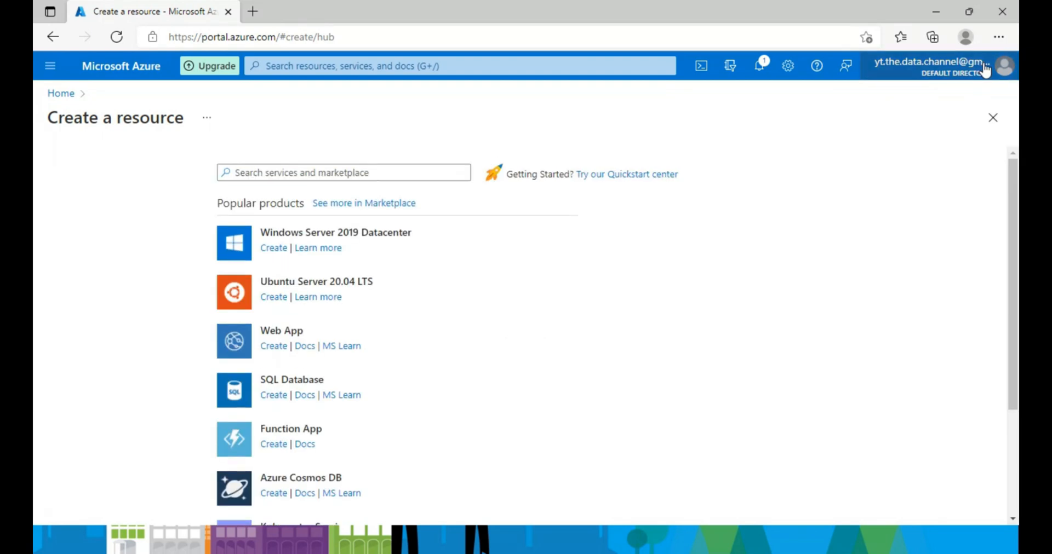
{"action": "left_click", "coordinate": [1004, 65]}
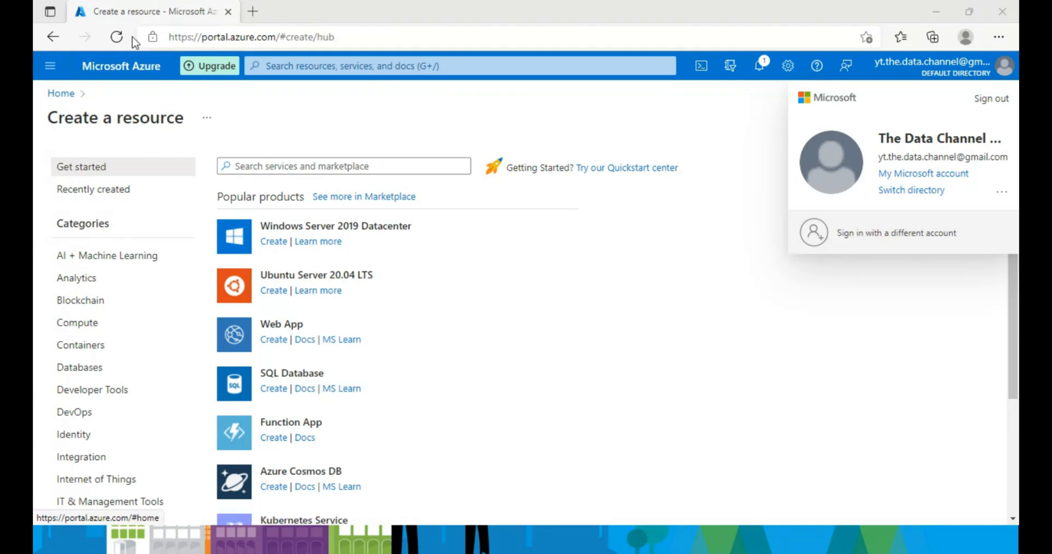
{"action": "left_click", "coordinate": [459, 66]}
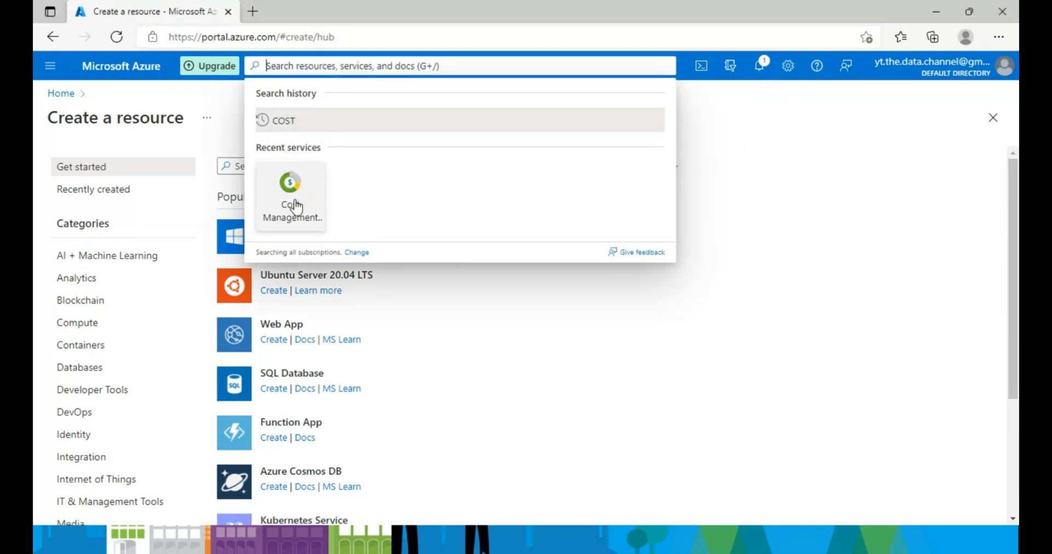
{"action": "left_click", "coordinate": [289, 195]}
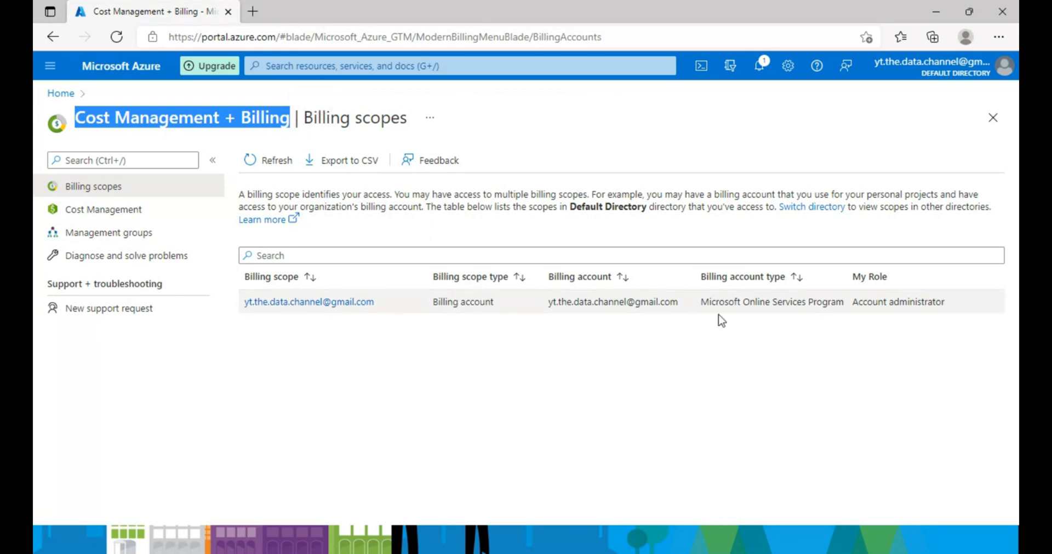
Move from the billing scopes list to the Free Trial's Cost Management overview
{"action": "double_click", "coordinate": [462, 301]}
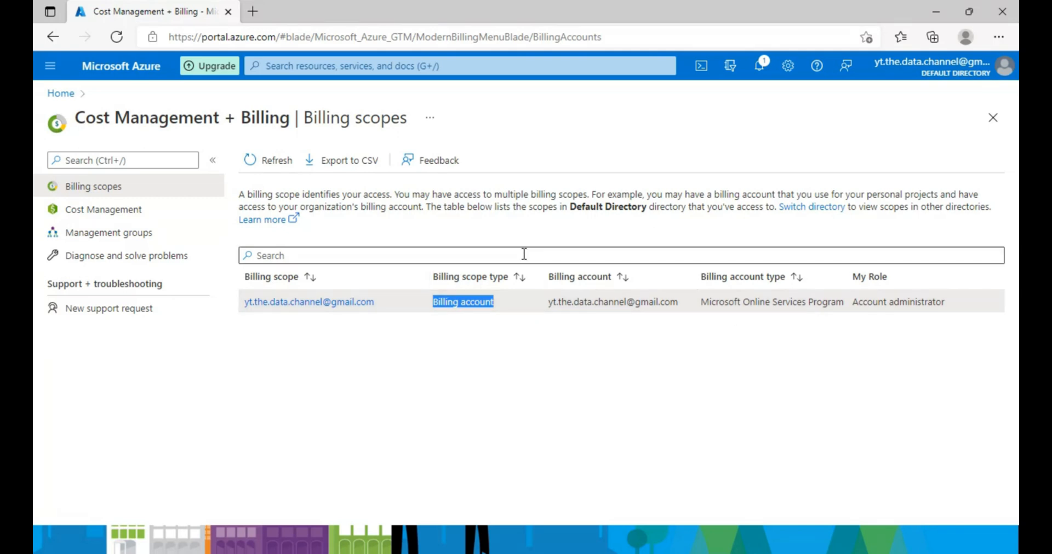
{"action": "left_click", "coordinate": [103, 209]}
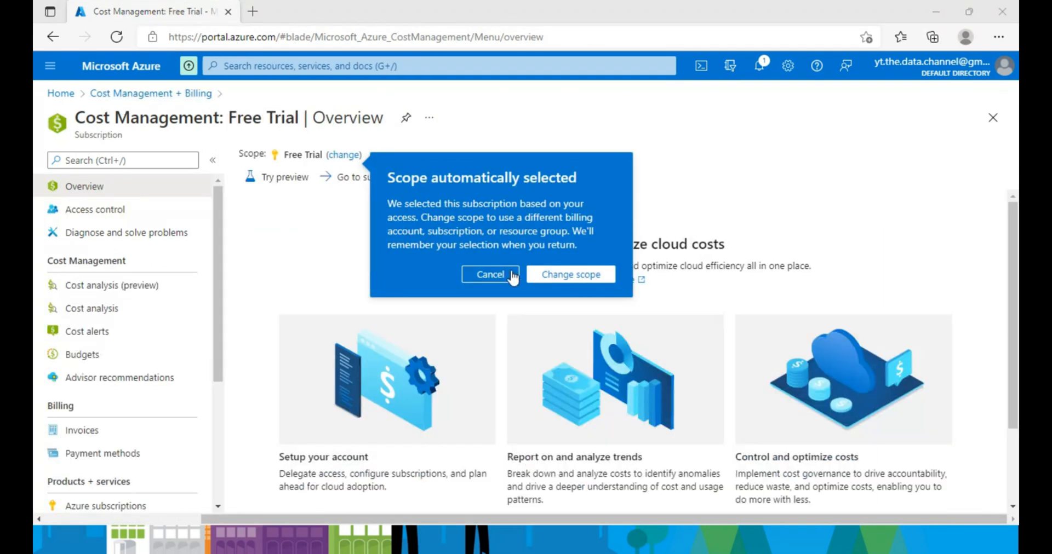
Cancel the automatic scope notice and go to the Free Trial's Cost alerts
{"action": "left_click", "coordinate": [490, 275]}
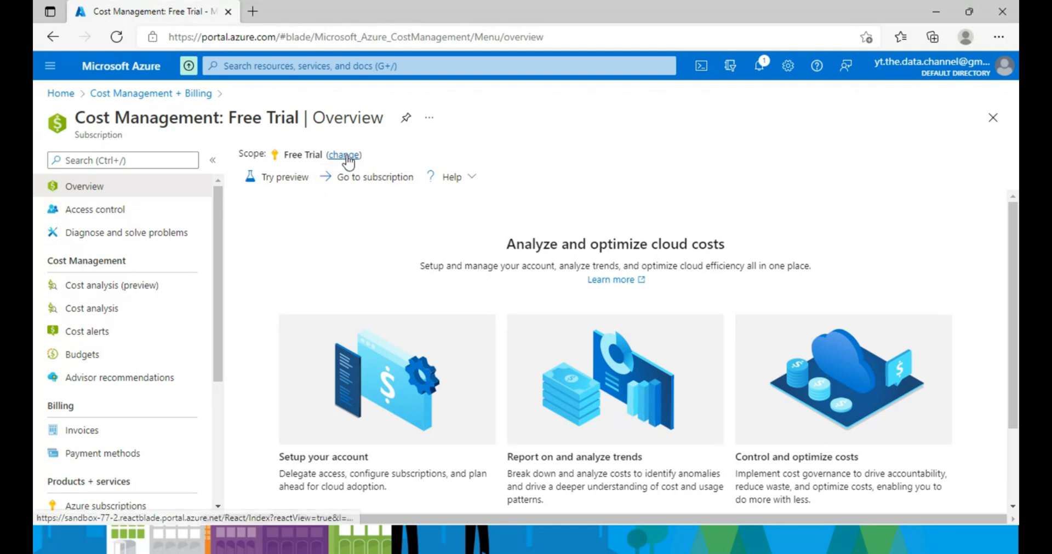
{"action": "left_click", "coordinate": [343, 155]}
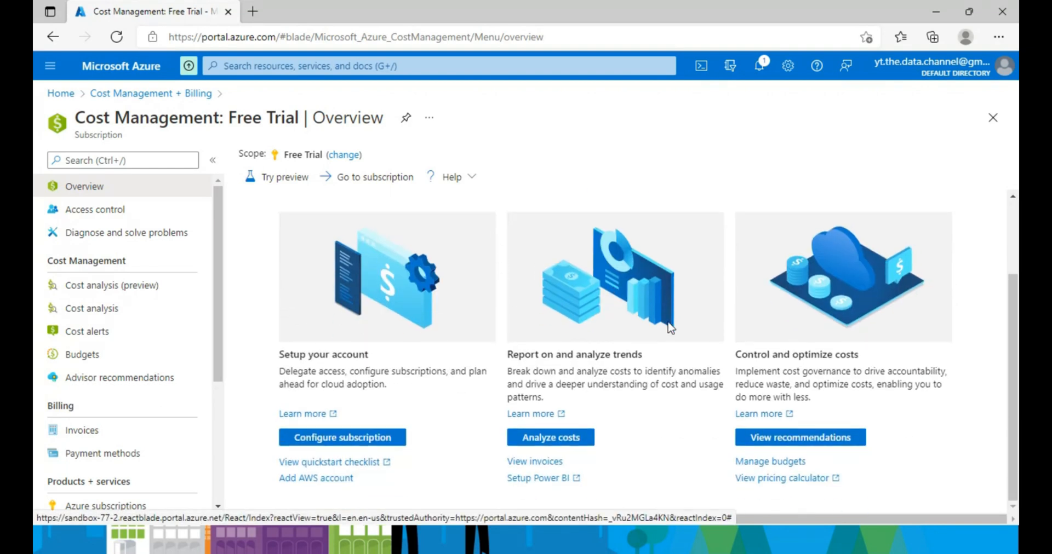
{"action": "mouse_move", "coordinate": [320, 303]}
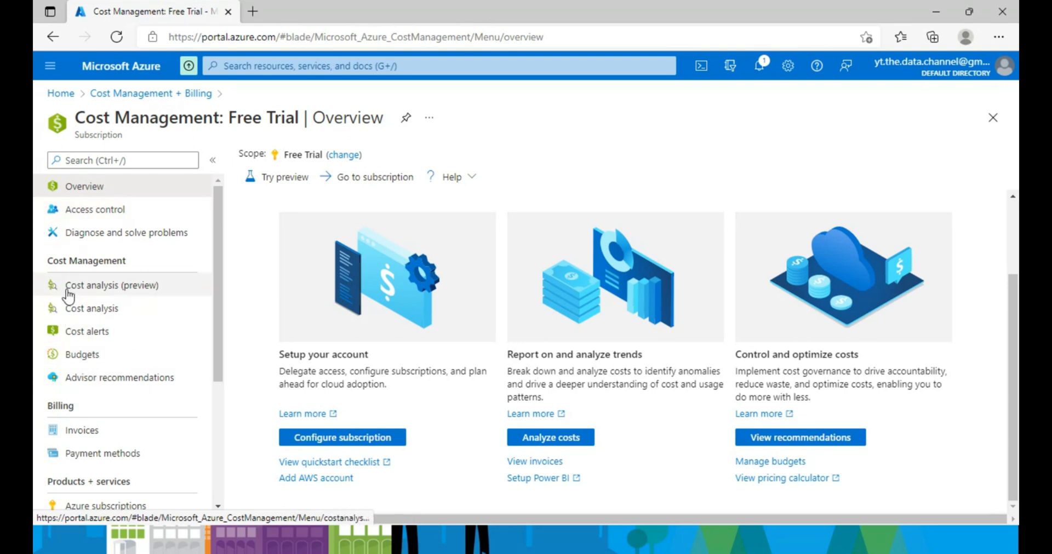
{"action": "left_click", "coordinate": [87, 331]}
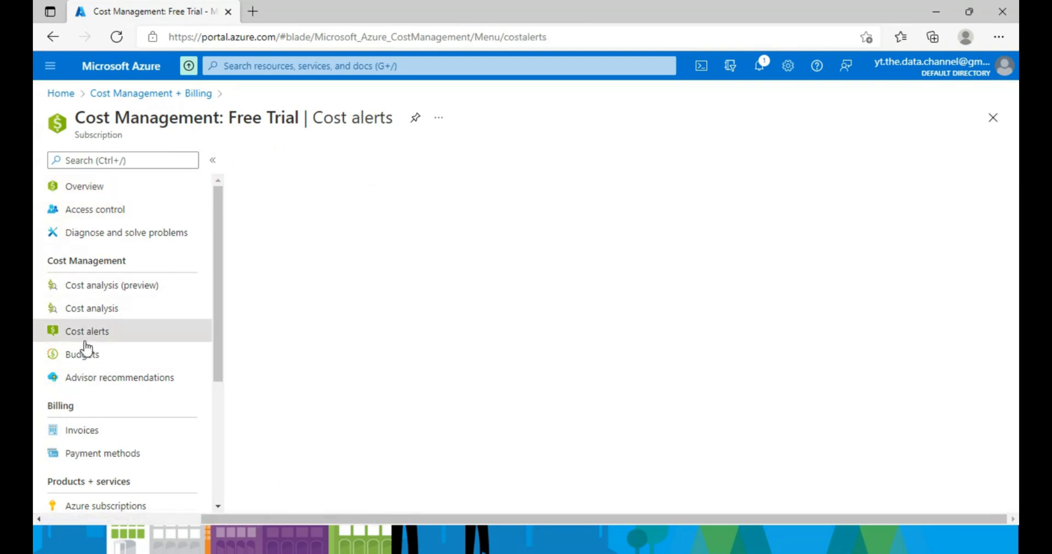
Confirm no cost alerts exist and return to Cost Management + Billing's billing scopes
{"action": "left_click", "coordinate": [87, 331]}
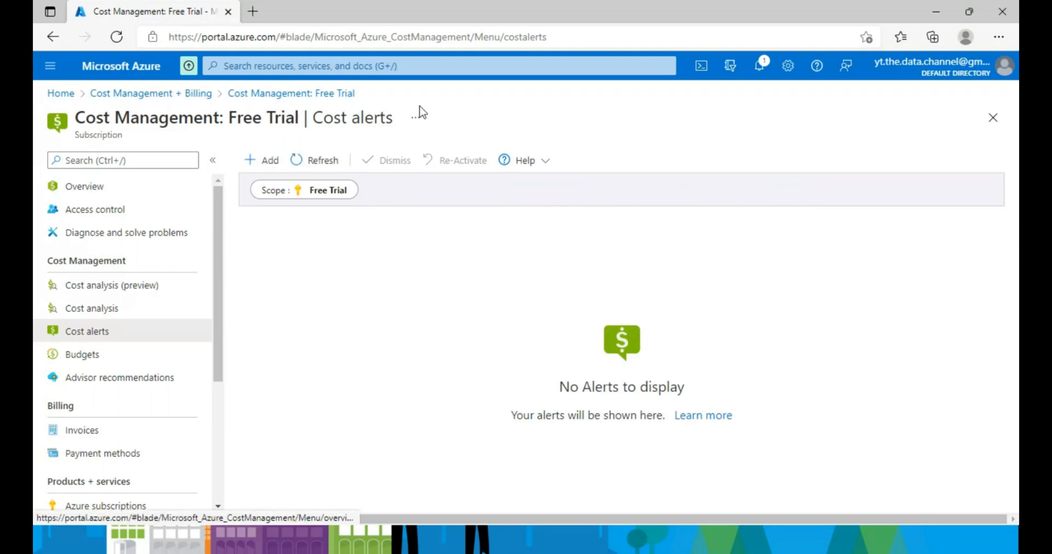
{"action": "mouse_move", "coordinate": [332, 205]}
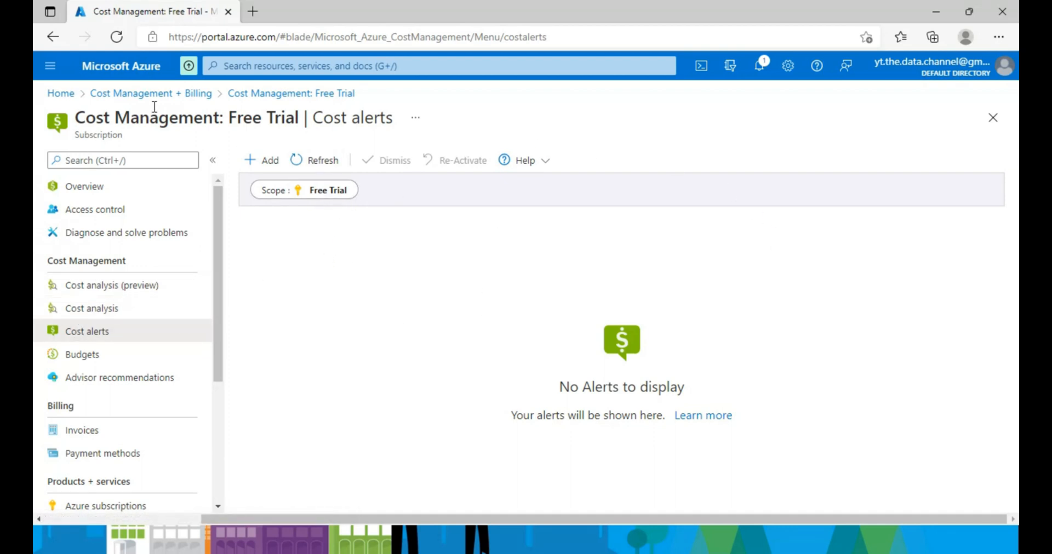
{"action": "left_click", "coordinate": [150, 93]}
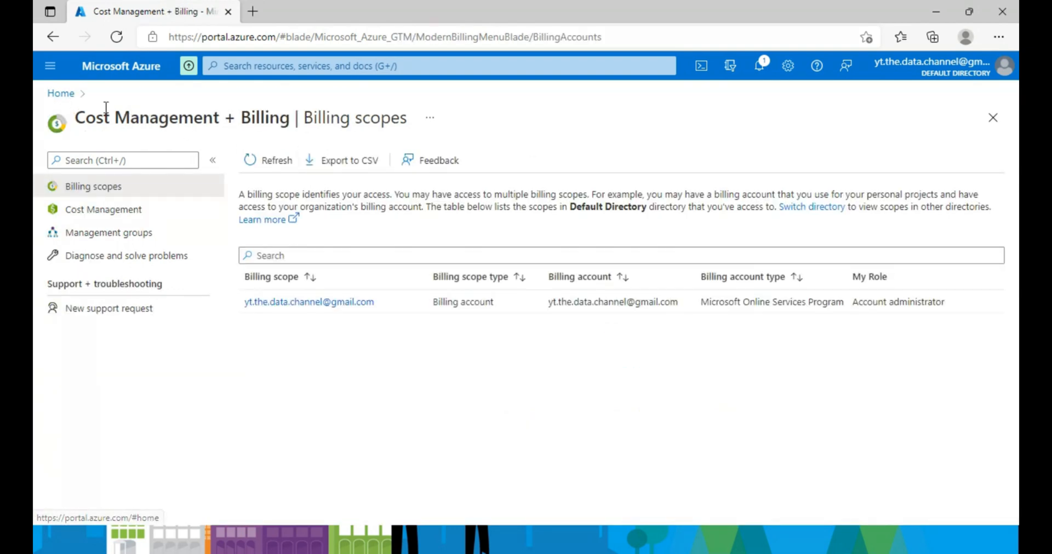
Highlight the Cost Management + Billing heading on the billing scopes page
{"action": "left_click_drag", "start_coordinate": [73, 118], "coordinate": [262, 117]}
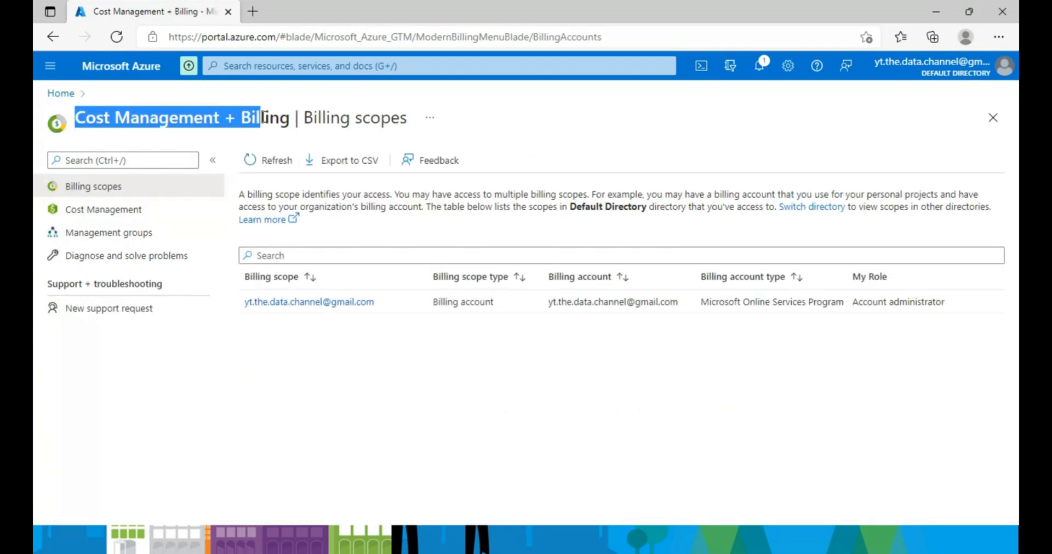
{"action": "mouse_move", "coordinate": [60, 93]}
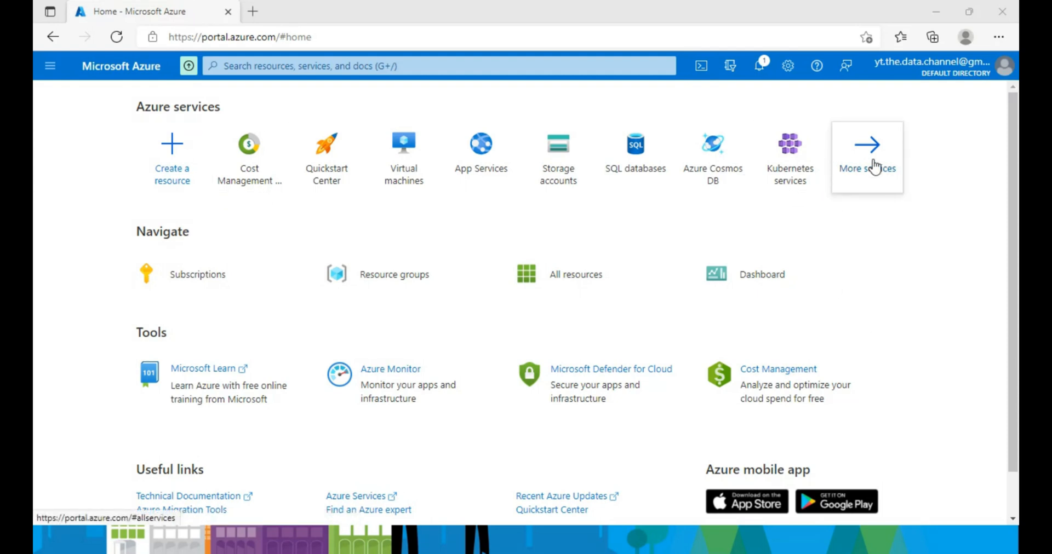
Browse All services through the General, Compute and Storage categories, ending on Storage
{"action": "left_click", "coordinate": [867, 158]}
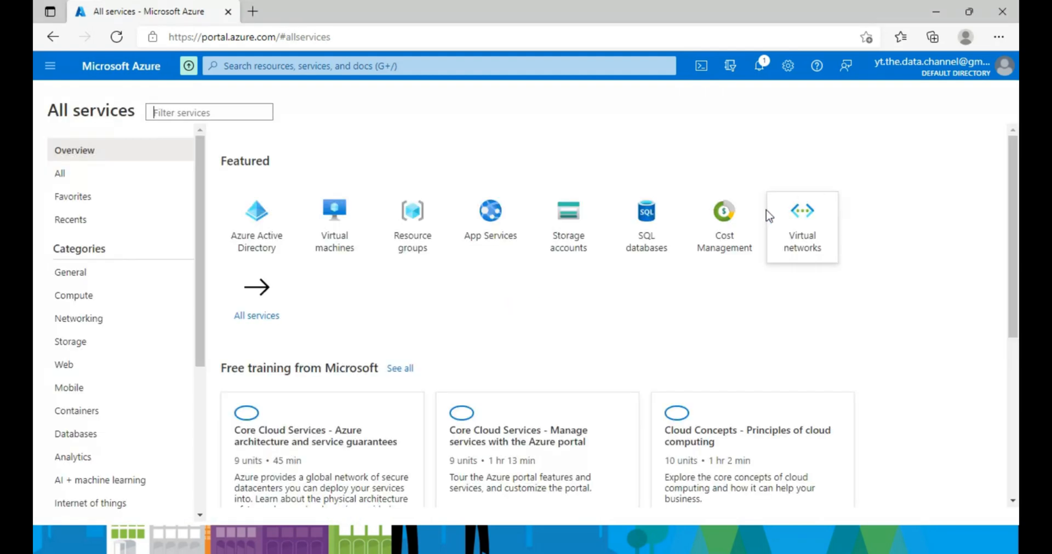
{"action": "scroll", "scroll_direction": "down", "scroll_amount": 3}
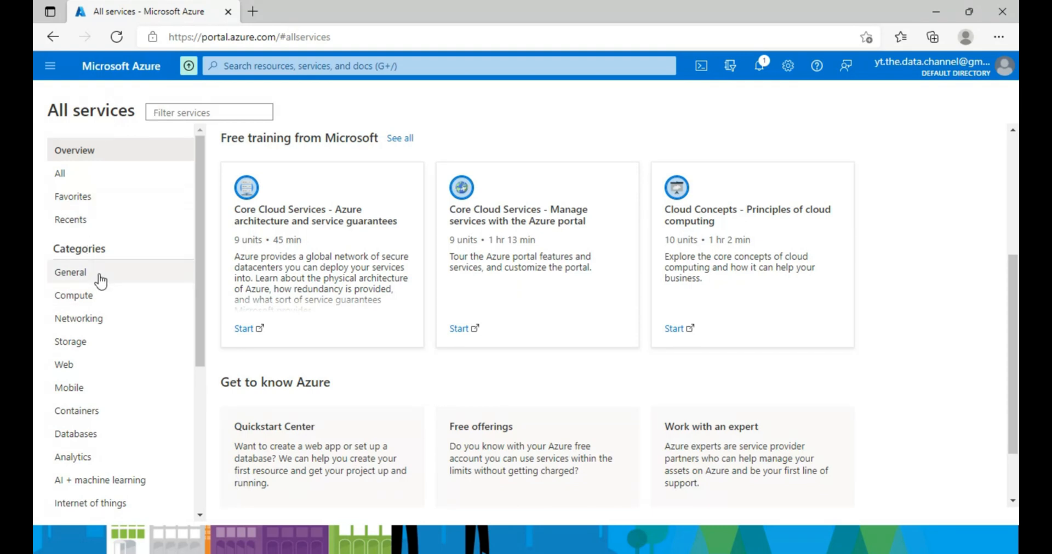
{"action": "left_click", "coordinate": [70, 272]}
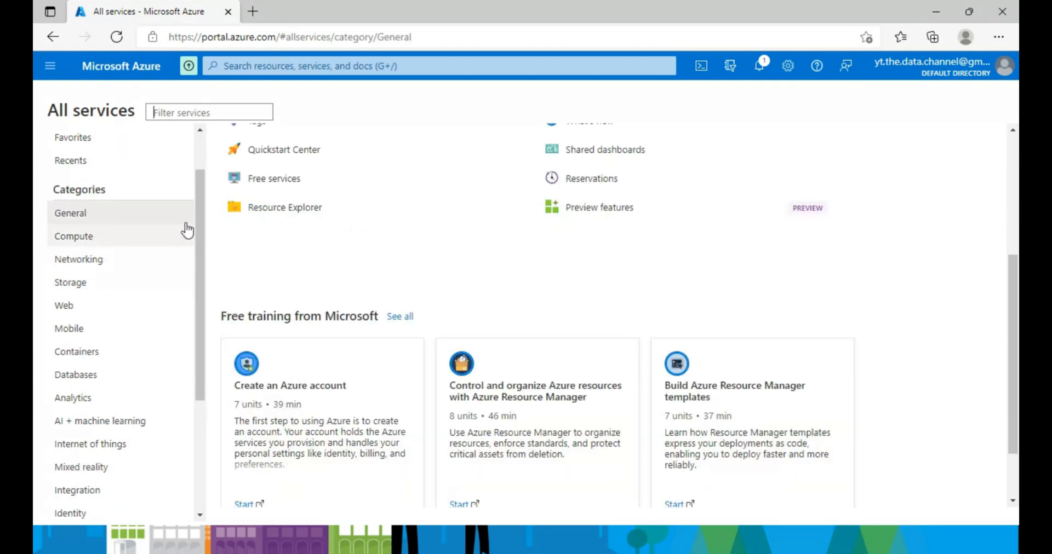
{"action": "scroll", "scroll_direction": "down", "scroll_amount": 3}
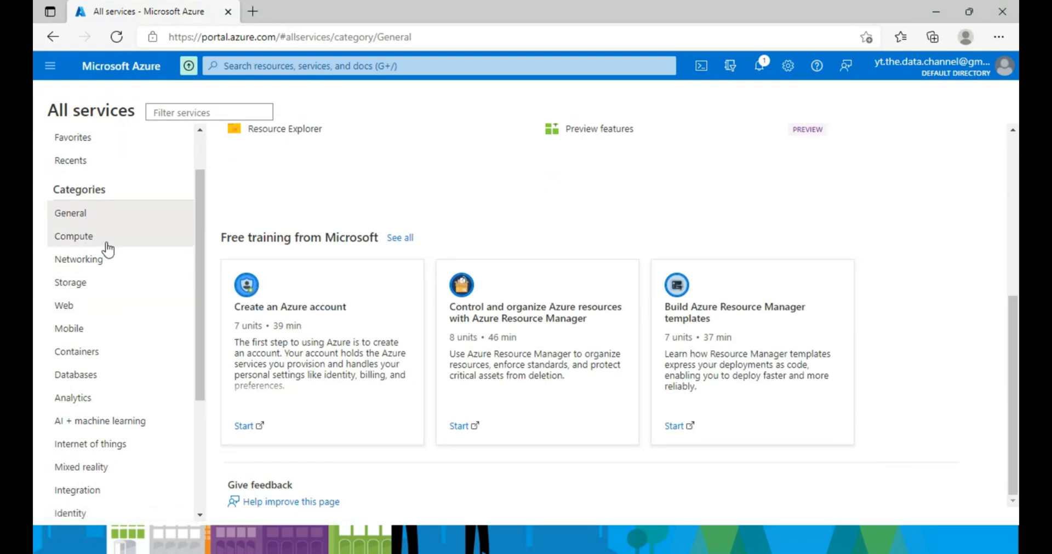
{"action": "left_click", "coordinate": [73, 236]}
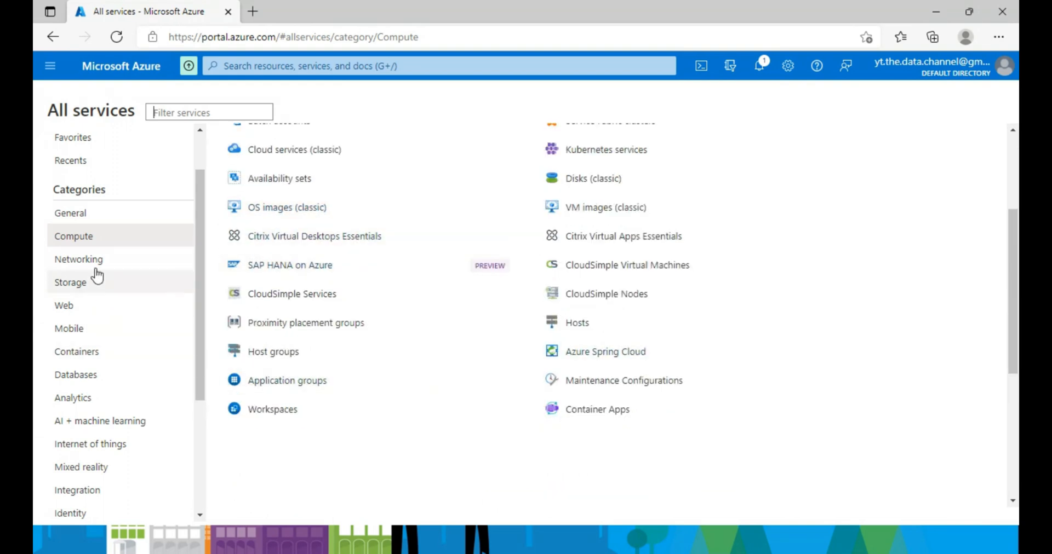
{"action": "left_click", "coordinate": [71, 282]}
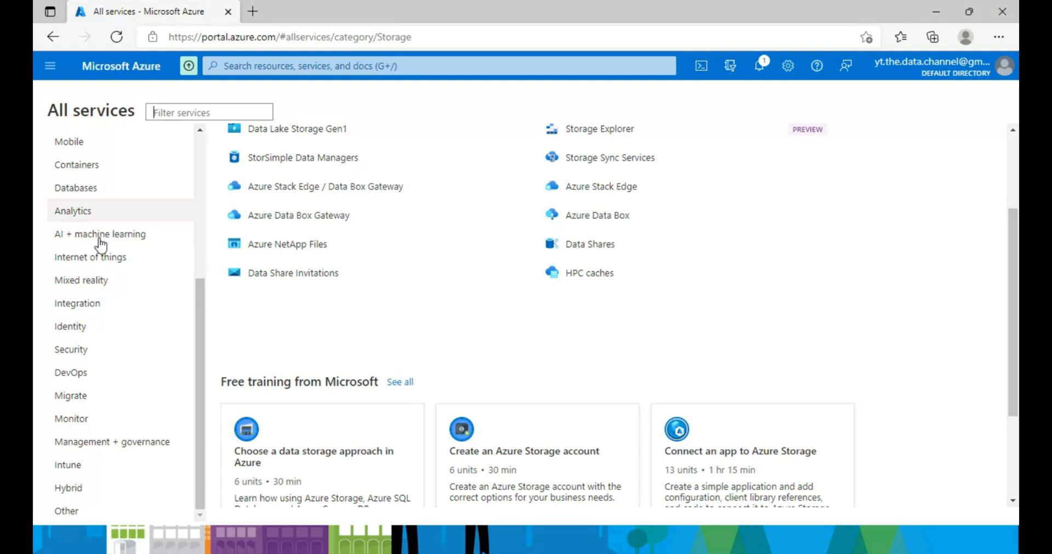
{"action": "mouse_move", "coordinate": [67, 511]}
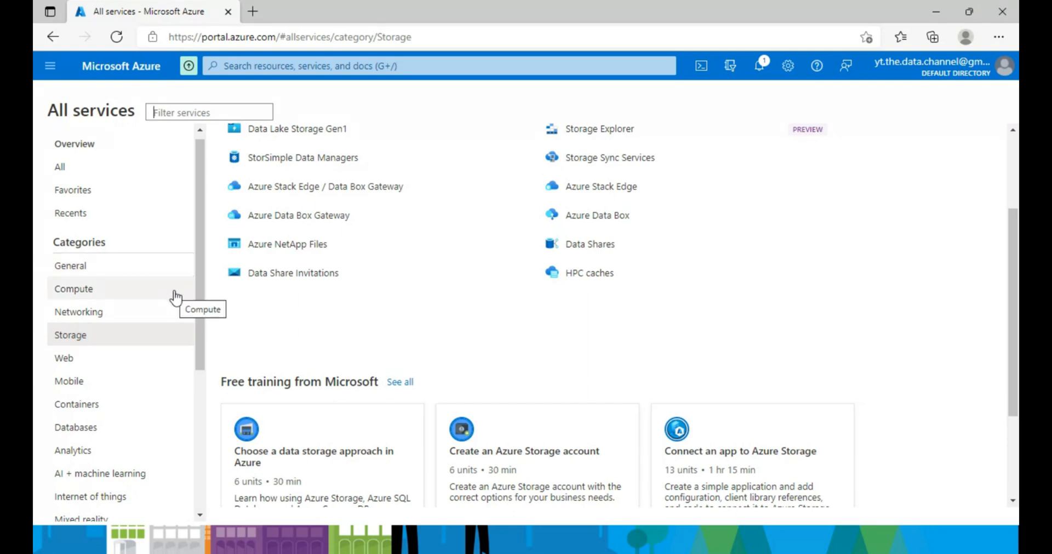
{"action": "scroll", "scroll_direction": "down", "scroll_amount": 3}
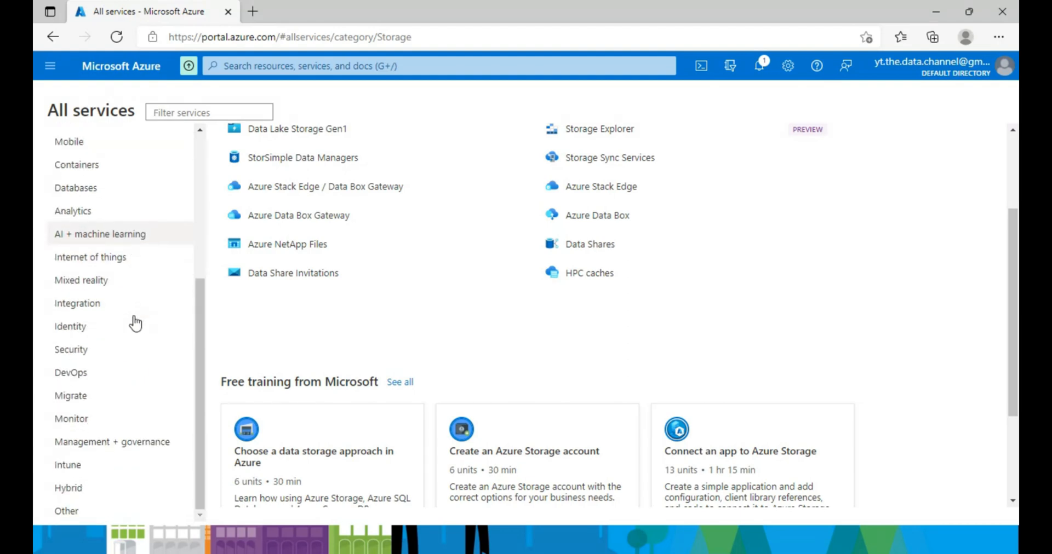
{"action": "mouse_move", "coordinate": [97, 349]}
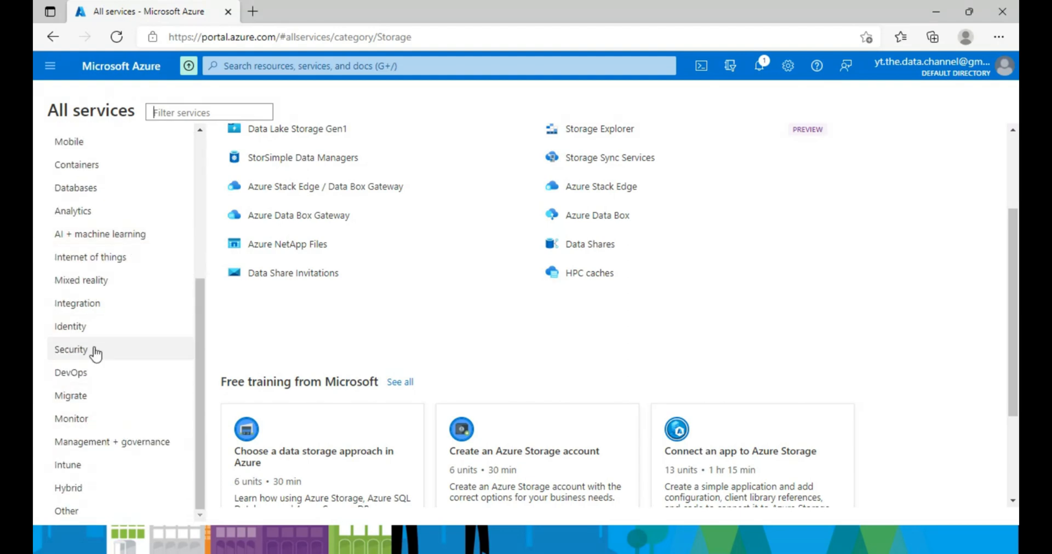
{"action": "mouse_move", "coordinate": [88, 327]}
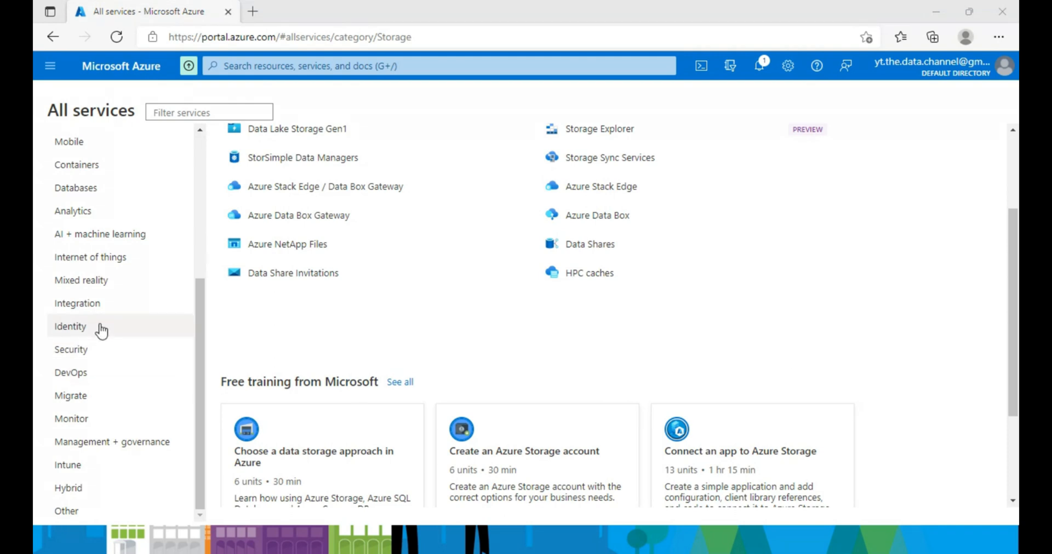
Reach Directories + subscriptions via Switch directory, showing Default Directory for the Free Trial
{"action": "left_click", "coordinate": [1003, 66]}
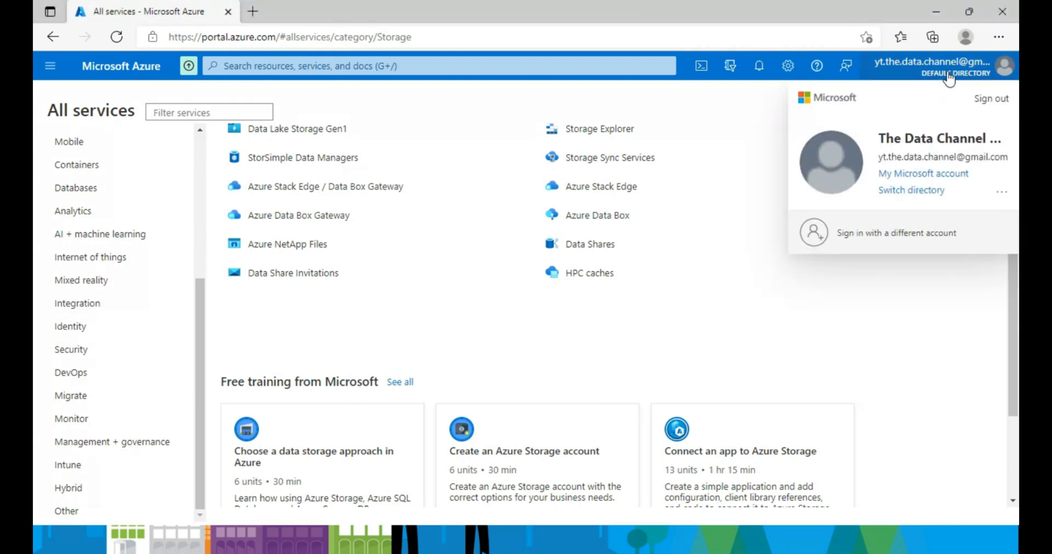
{"action": "left_click", "coordinate": [911, 190]}
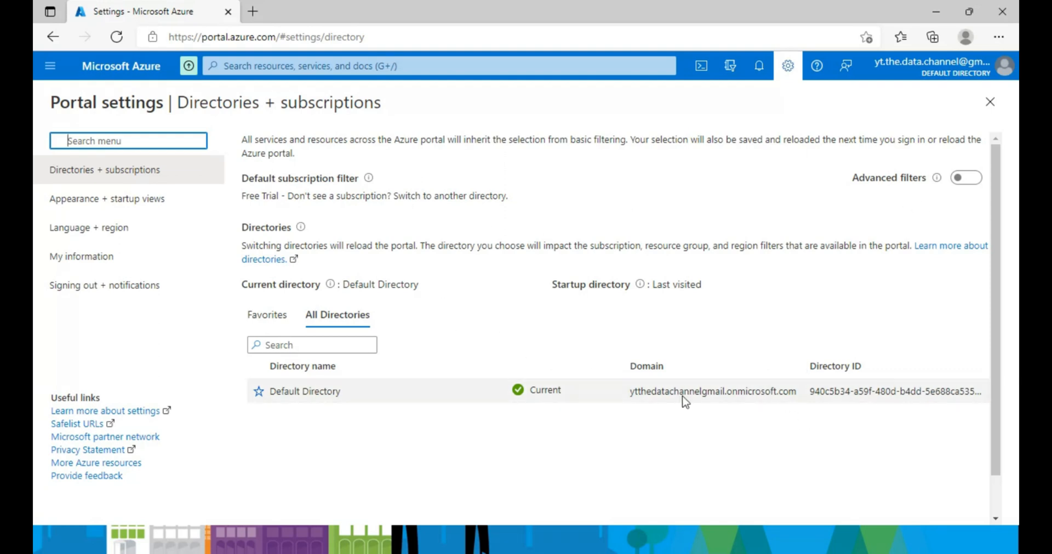
{"action": "double_click", "coordinate": [711, 392]}
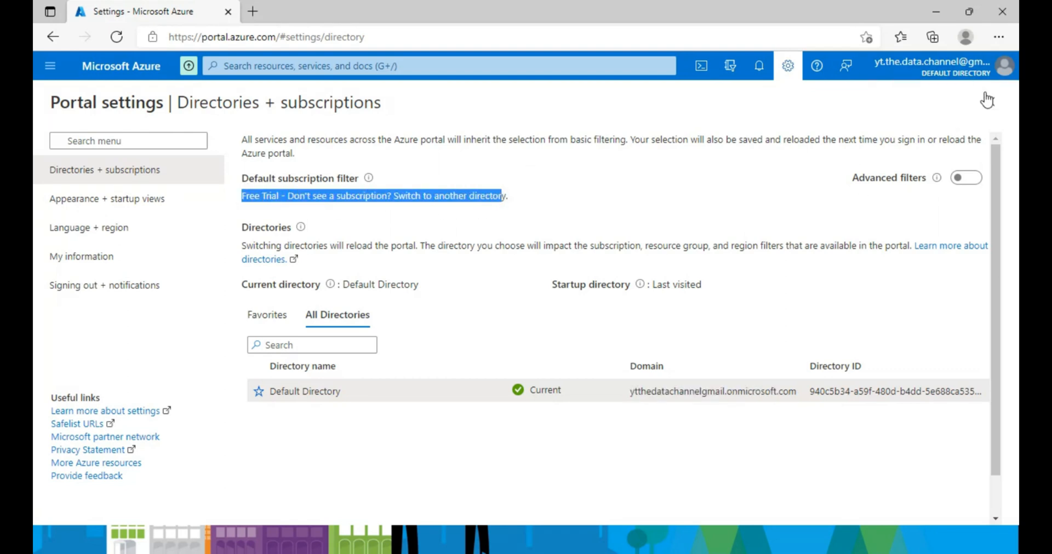
{"action": "mouse_move", "coordinate": [986, 100]}
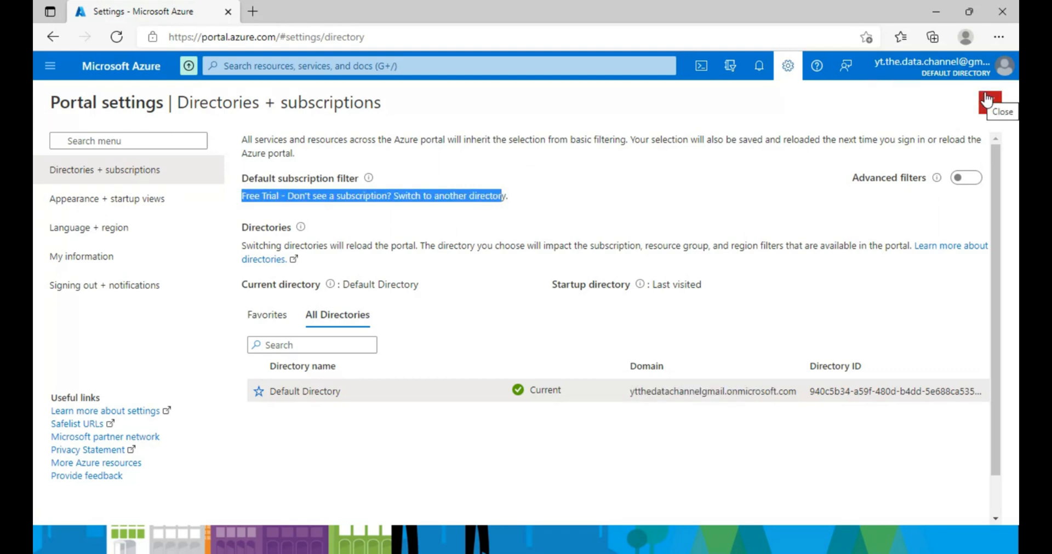
{"action": "left_click", "coordinate": [1004, 65]}
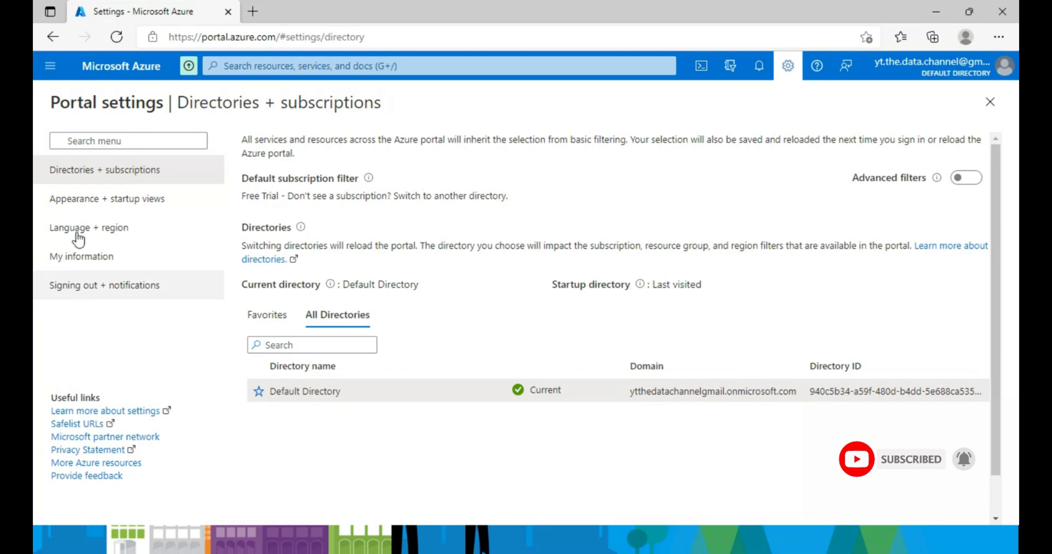
{"action": "mouse_move", "coordinate": [152, 188]}
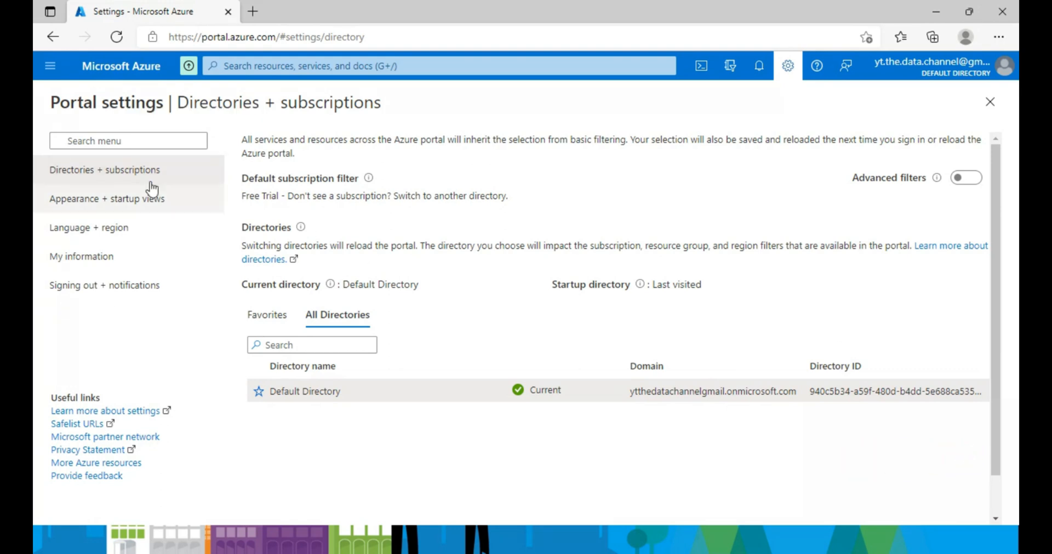
{"action": "mouse_move", "coordinate": [50, 66]}
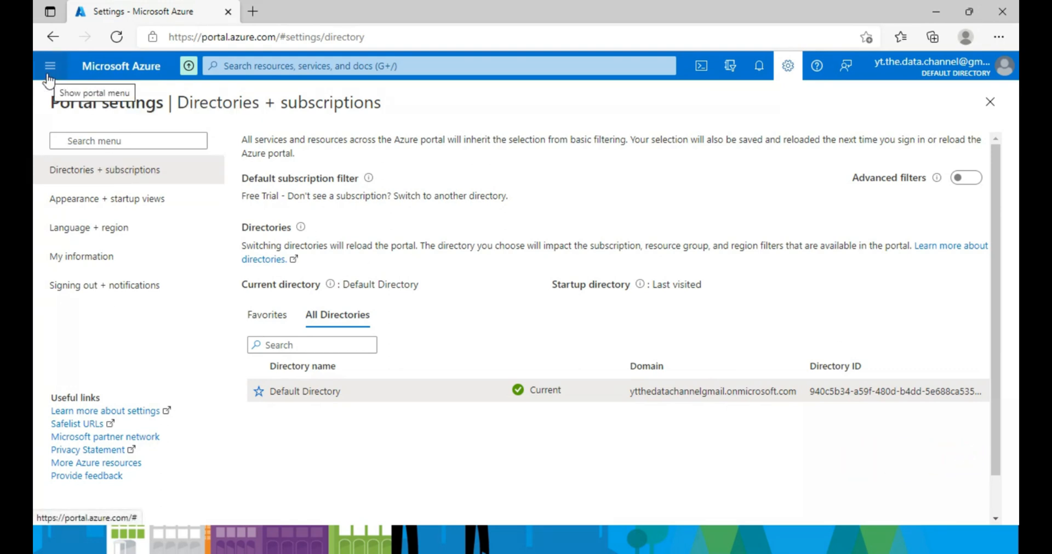
Return to the portal home page from the portal menu
{"action": "left_click", "coordinate": [49, 65]}
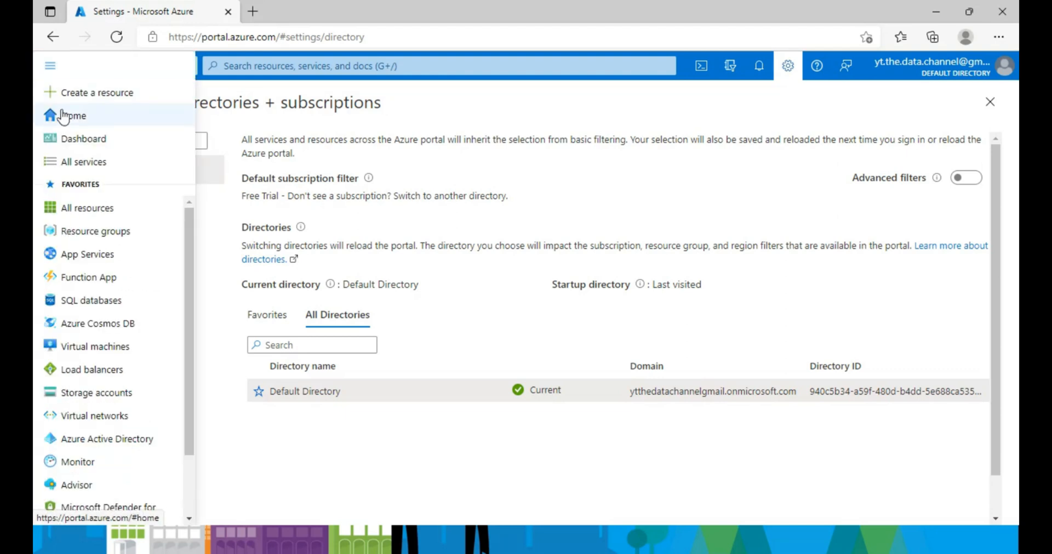
{"action": "left_click", "coordinate": [73, 115]}
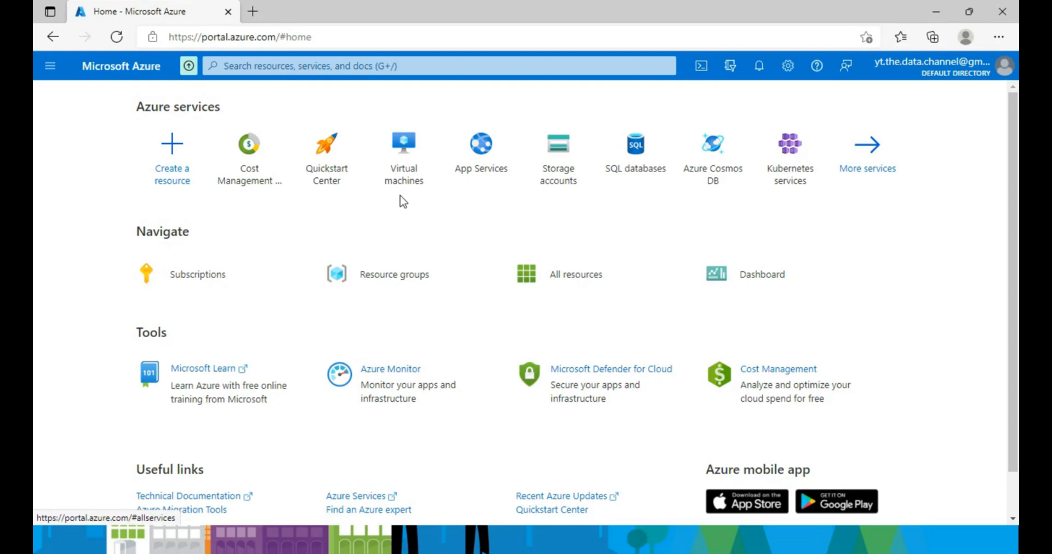
{"action": "mouse_move", "coordinate": [971, 336]}
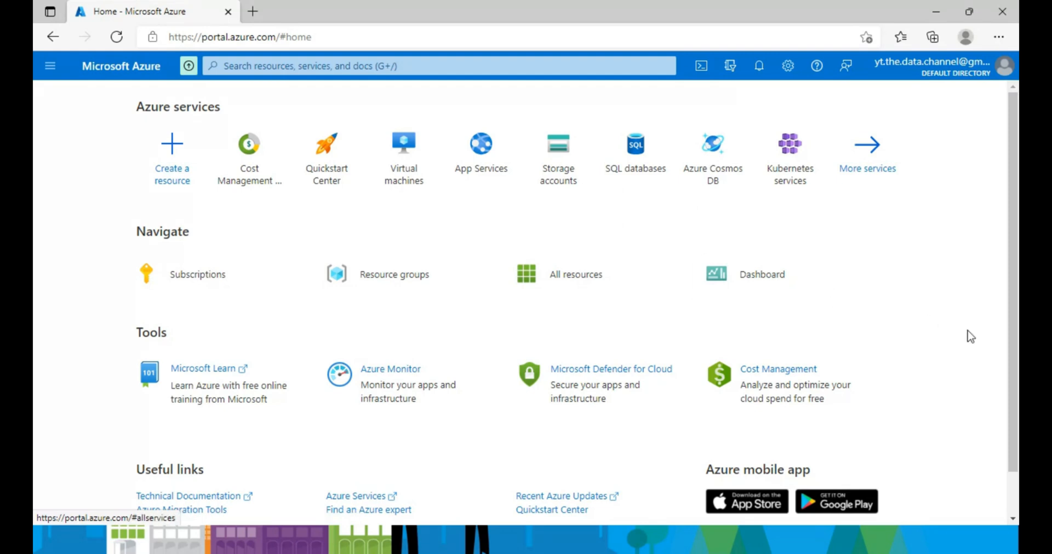